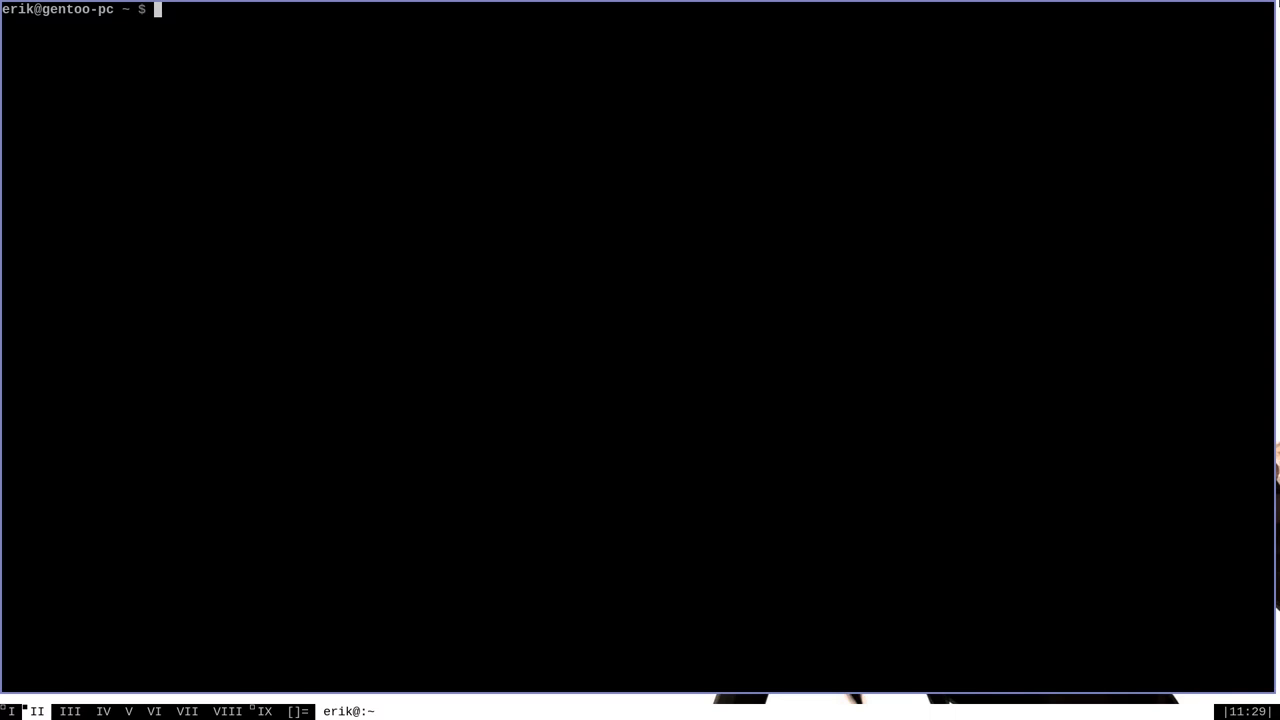
- Run `portageq envvar FEATURES | xargs -n 1` to print each enabled feature on its own line
type("portag")
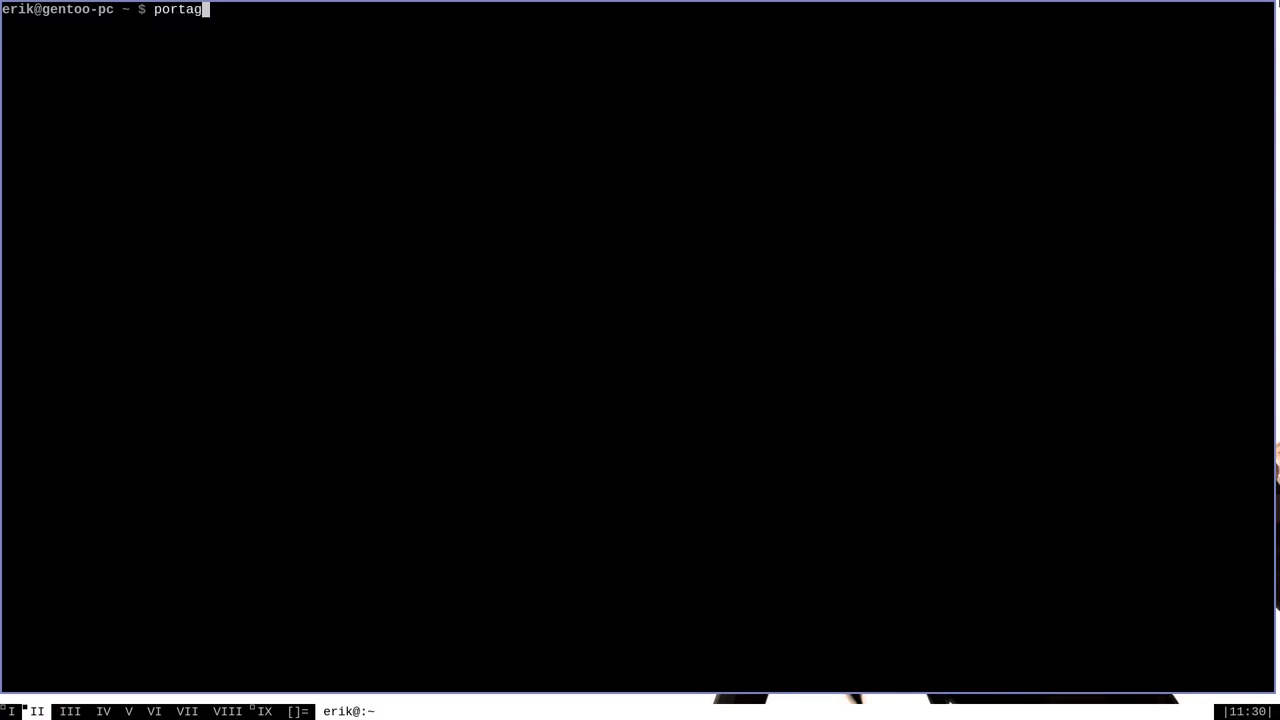
type("q")
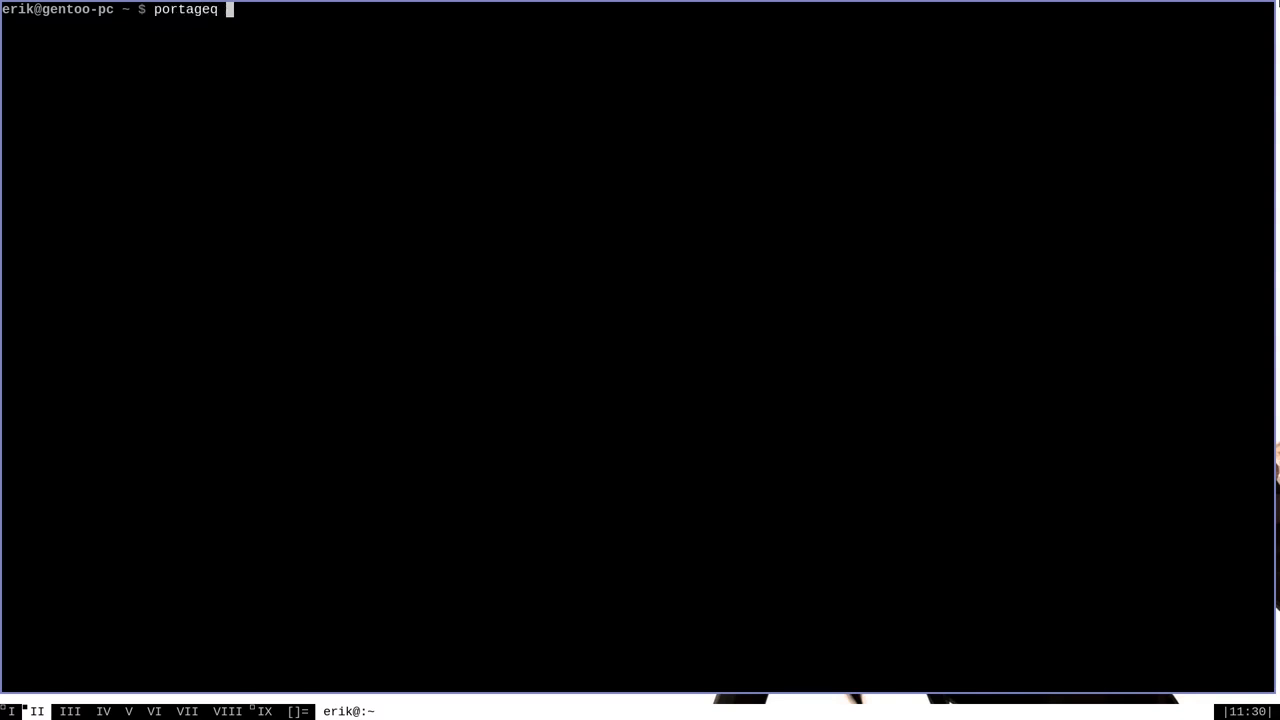
type("envvar")
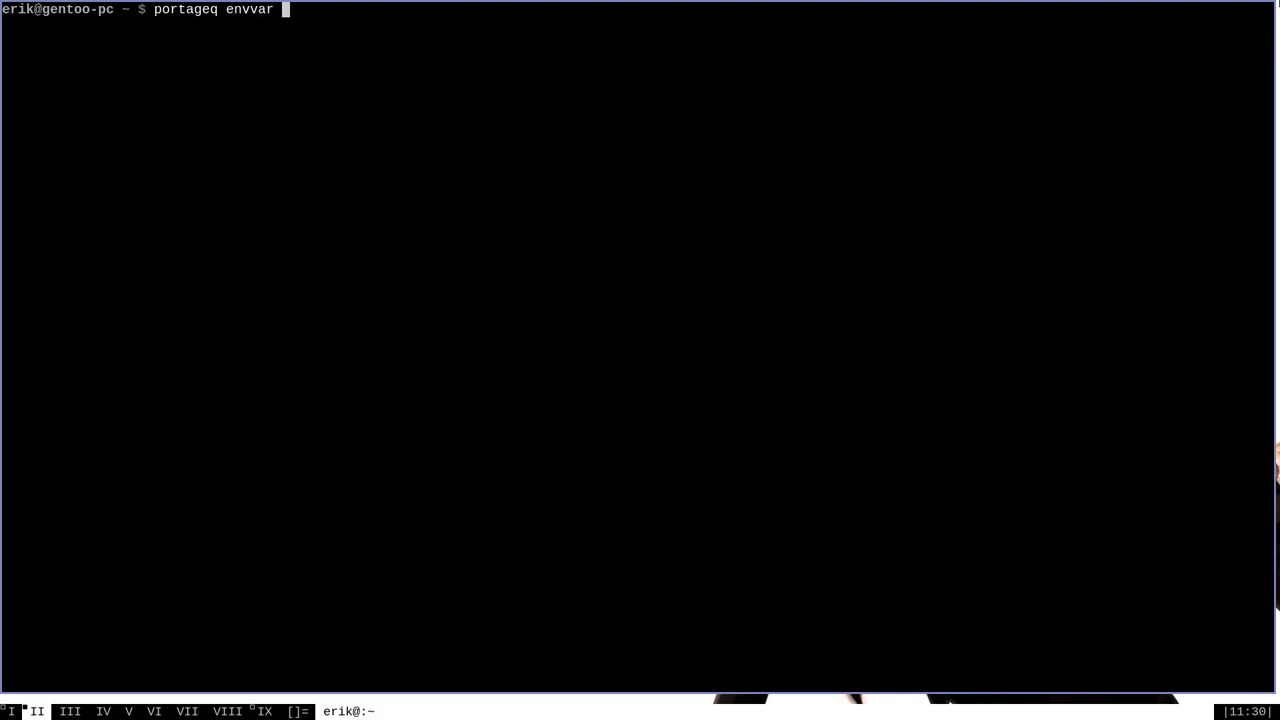
type("FEATURES")
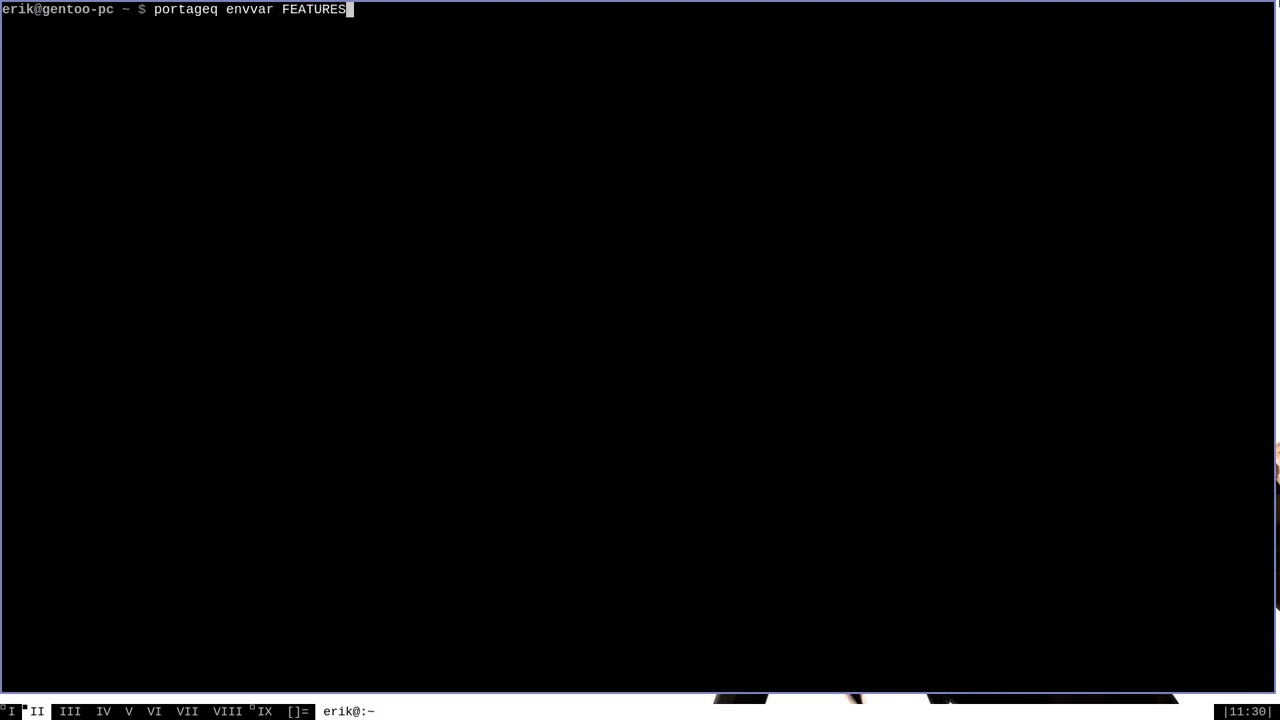
type("| xarg")
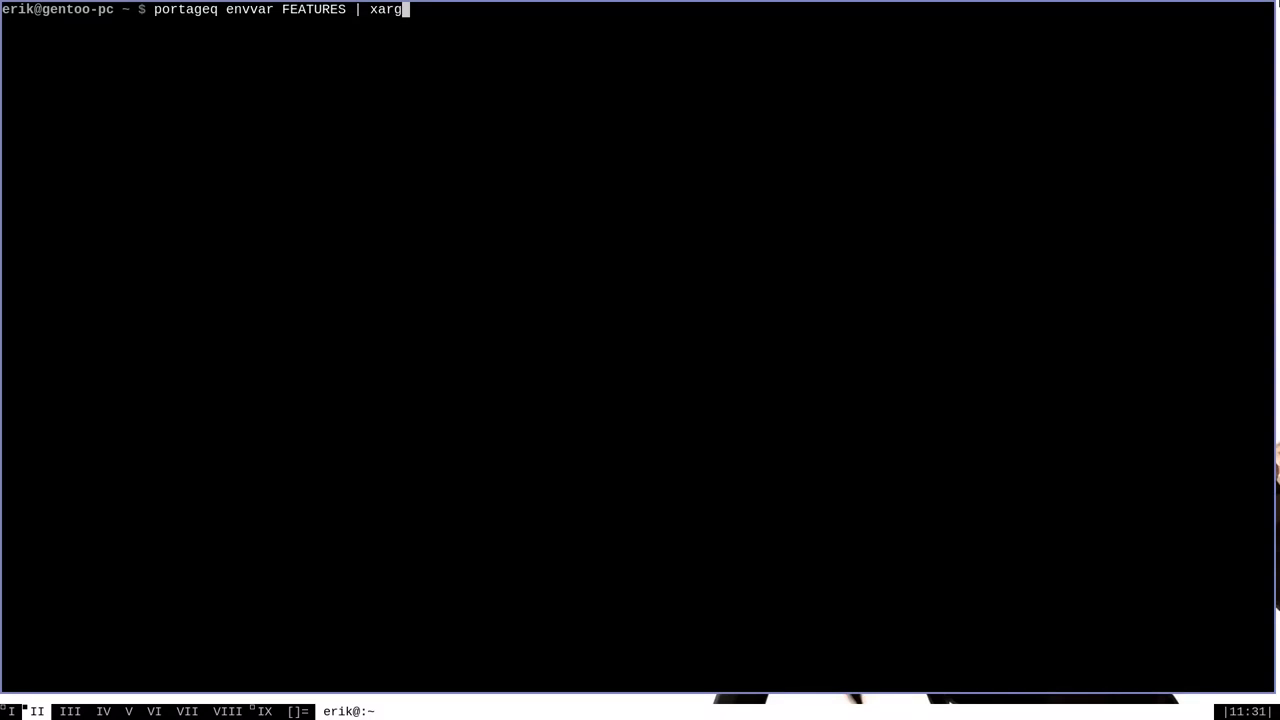
type("s -n 1")
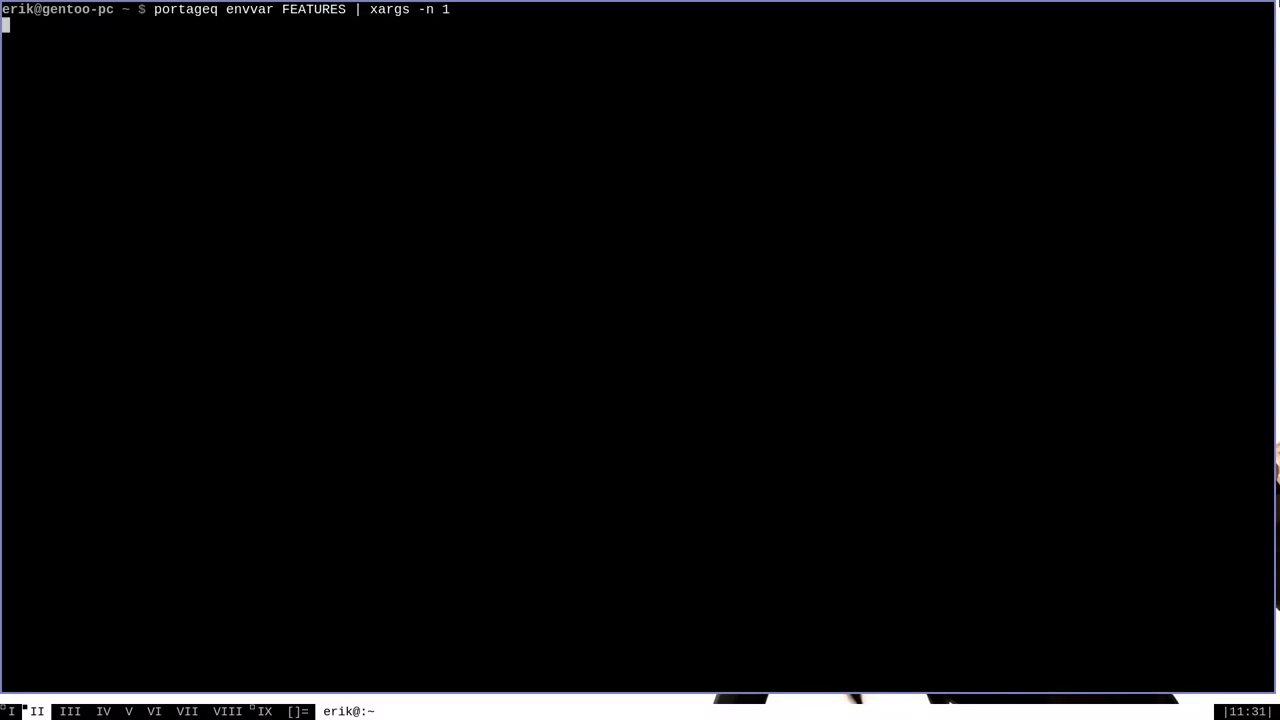
key("Return")
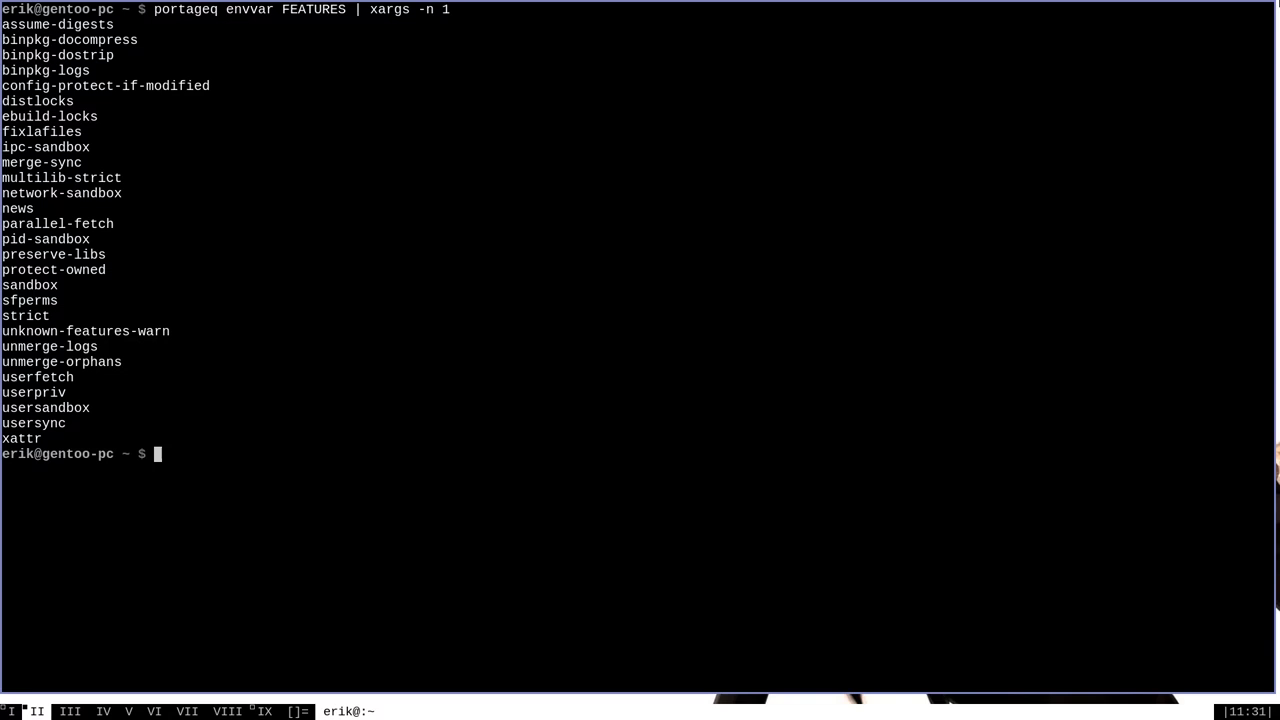
- Bring up the make.conf(5) manual page with `man 5 make.conf`
type("man")
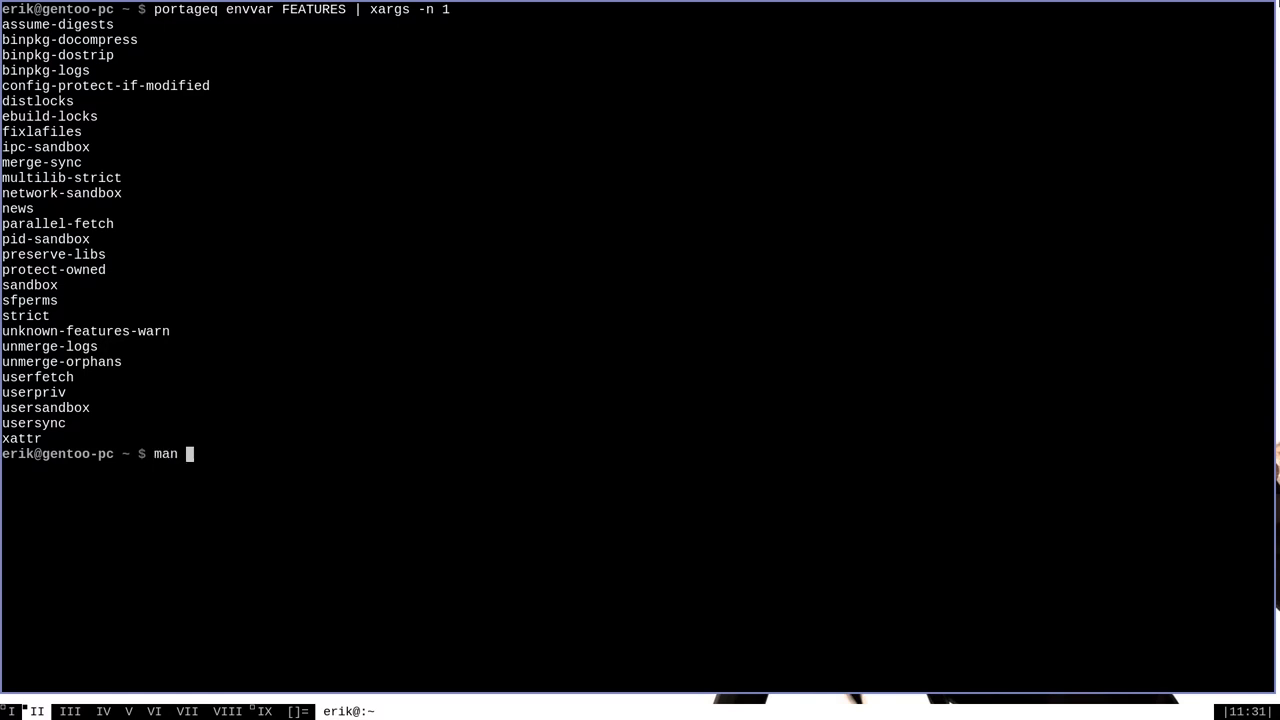
type("5 make.conf")
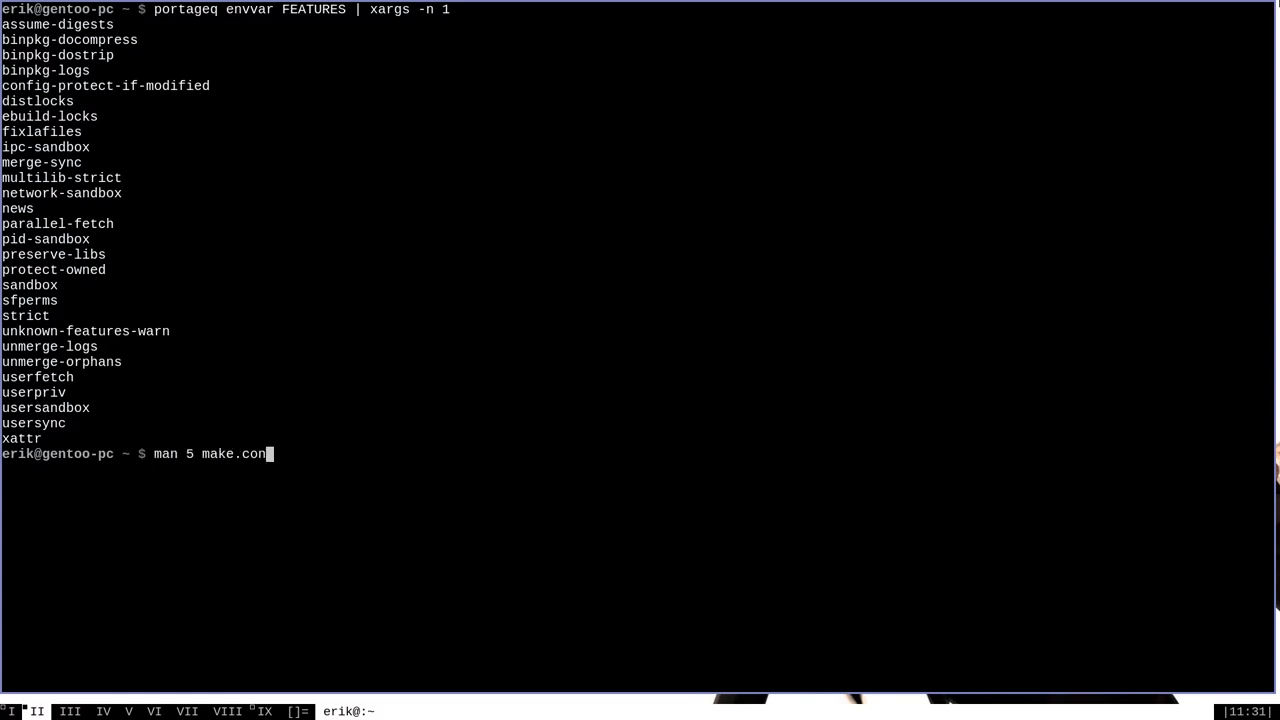
key("Return")
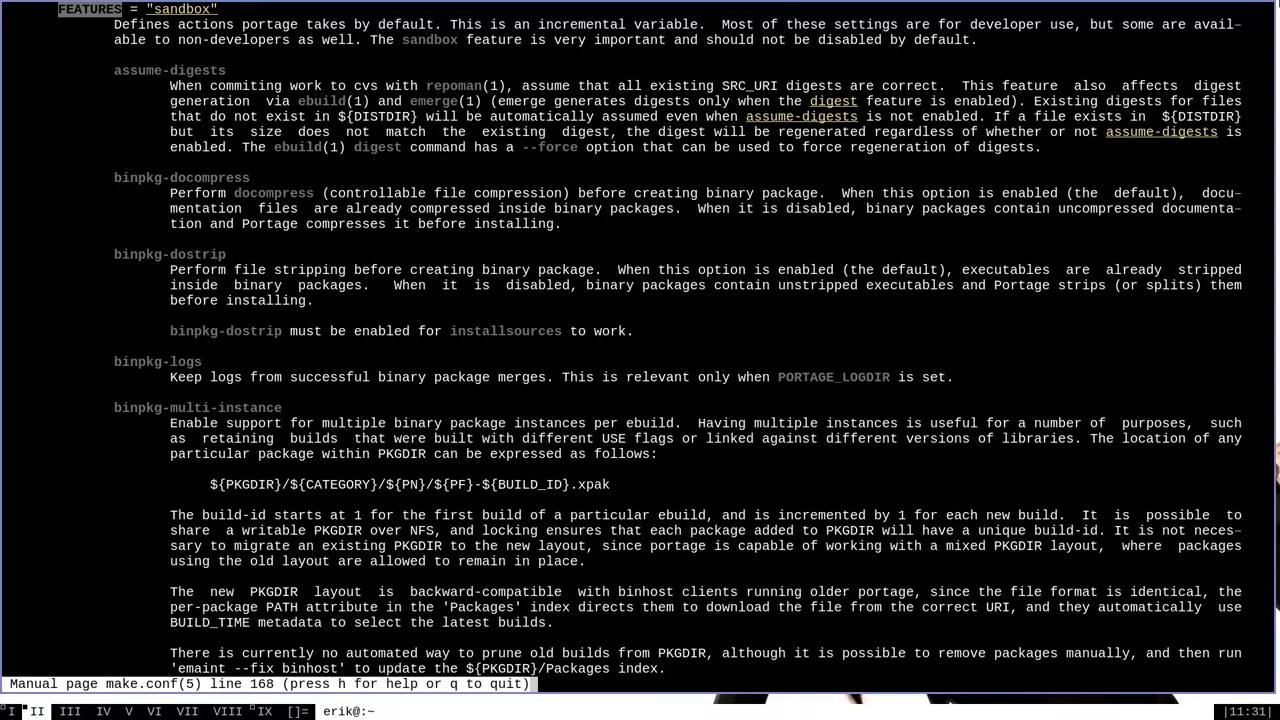
- Scroll the FEATURES section down to the entries around buildsyspkg, candy and compressdebug
scroll("down", 3)
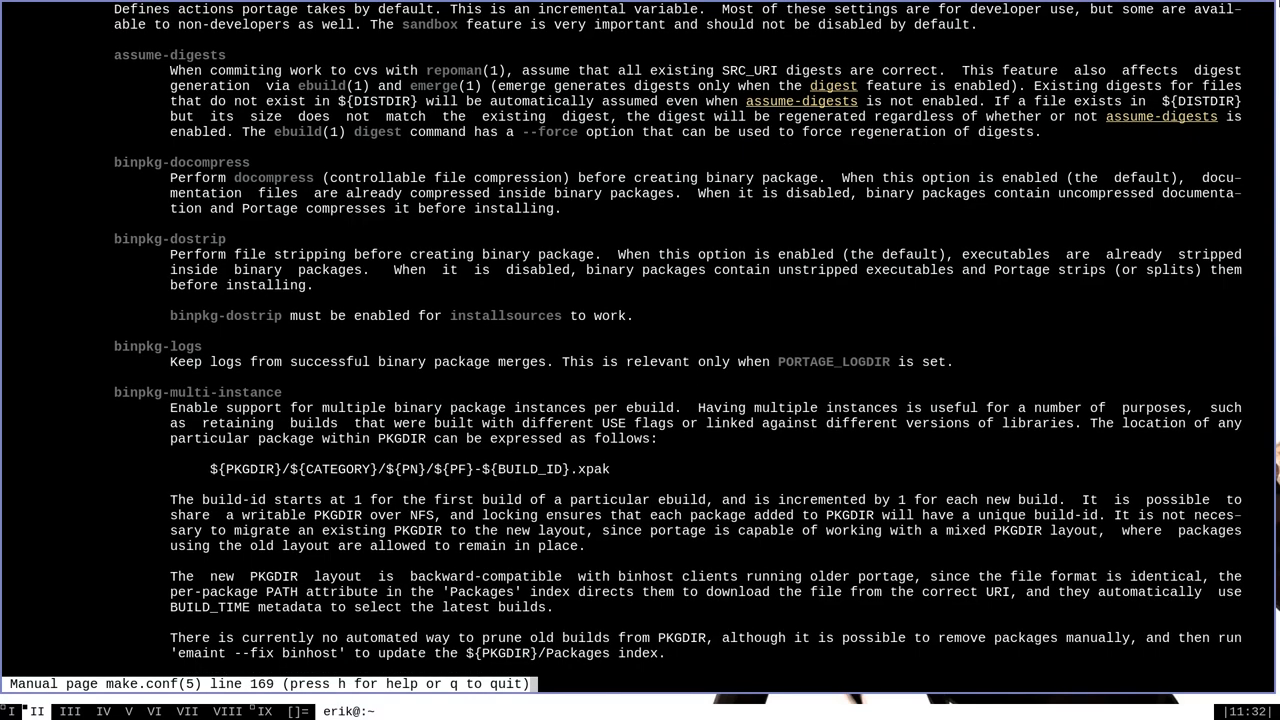
scroll("down", 3)
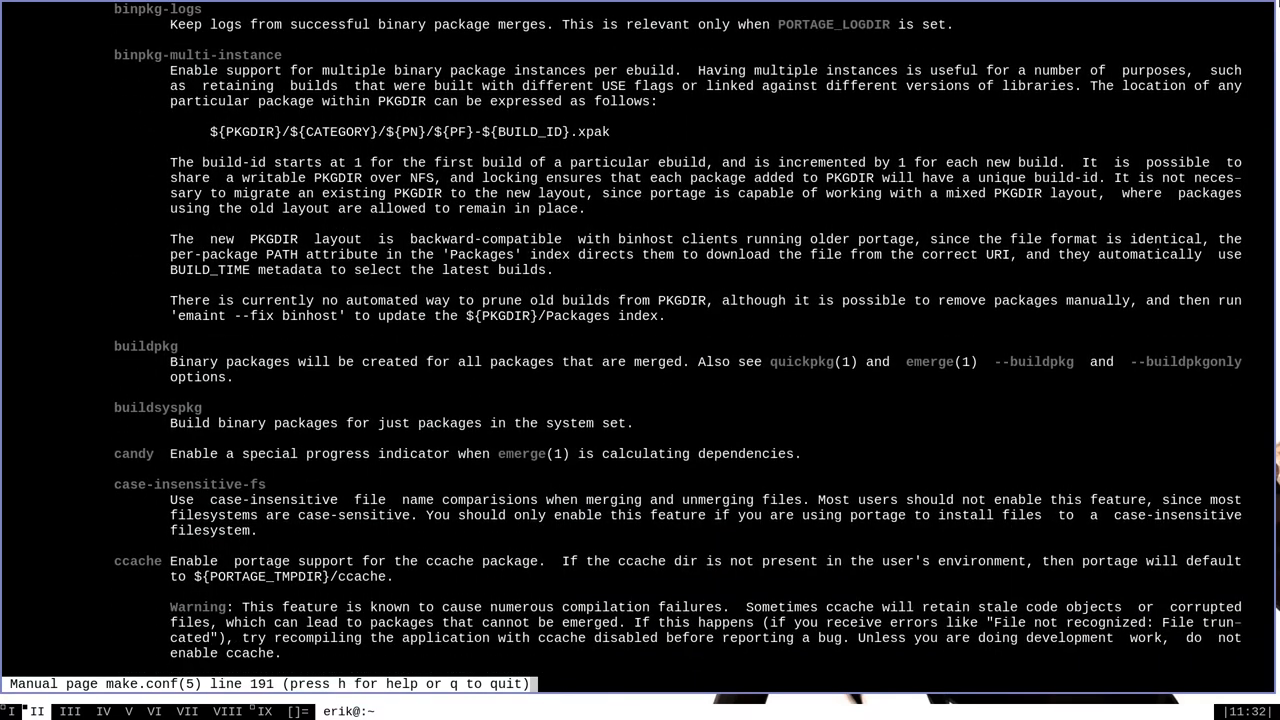
scroll("down", 3)
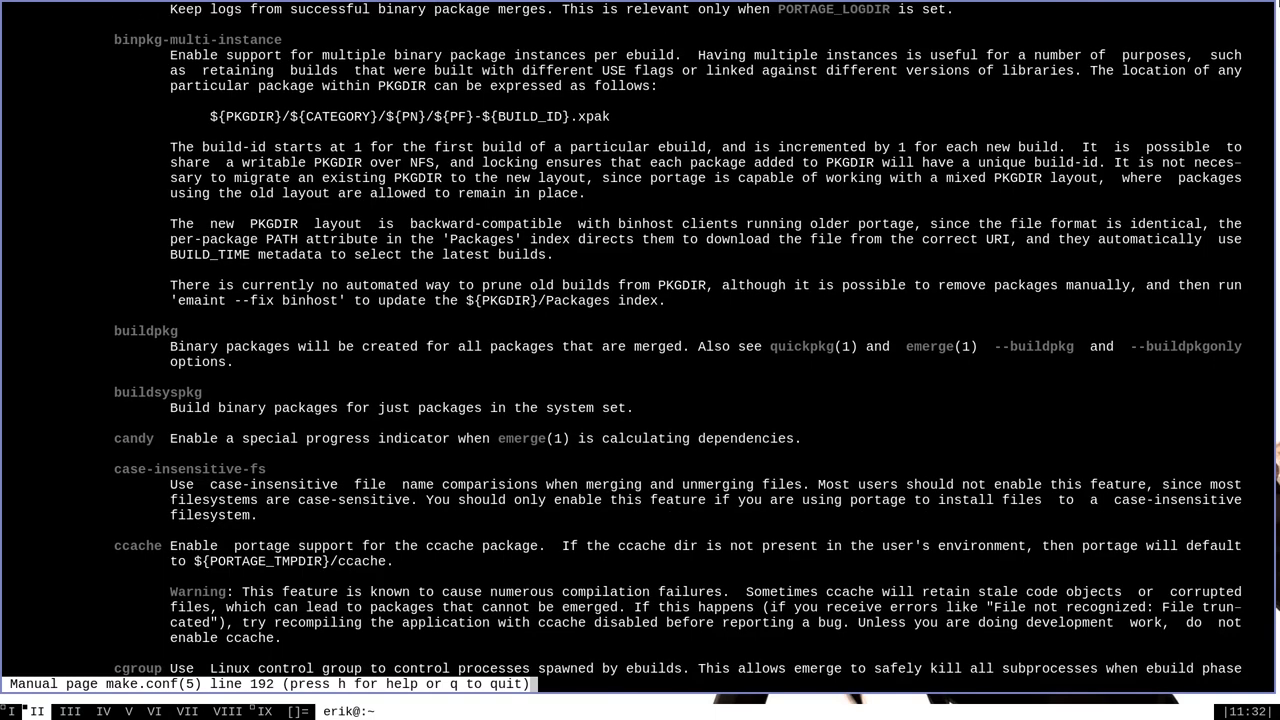
scroll("down", 3)
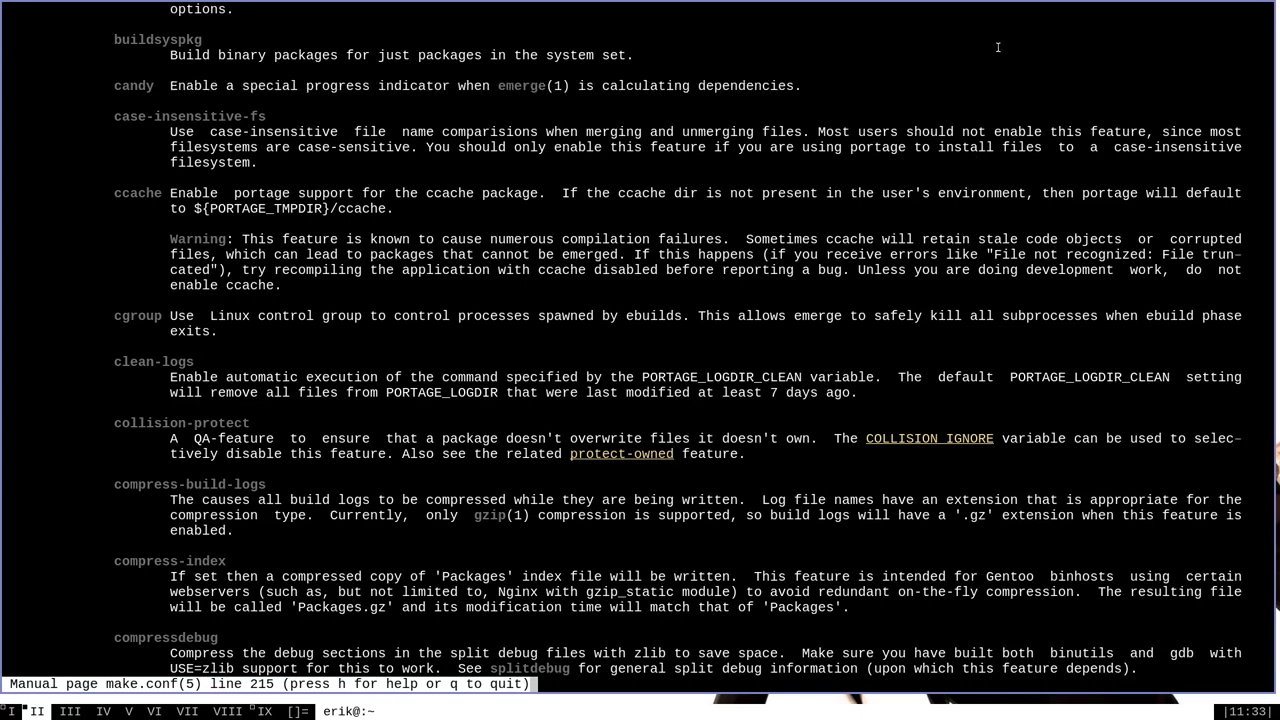
- Quit the man page and start an `emerge -p dwm` pretend merge showing dwm-6.1-r1 reinstalled
key("q")
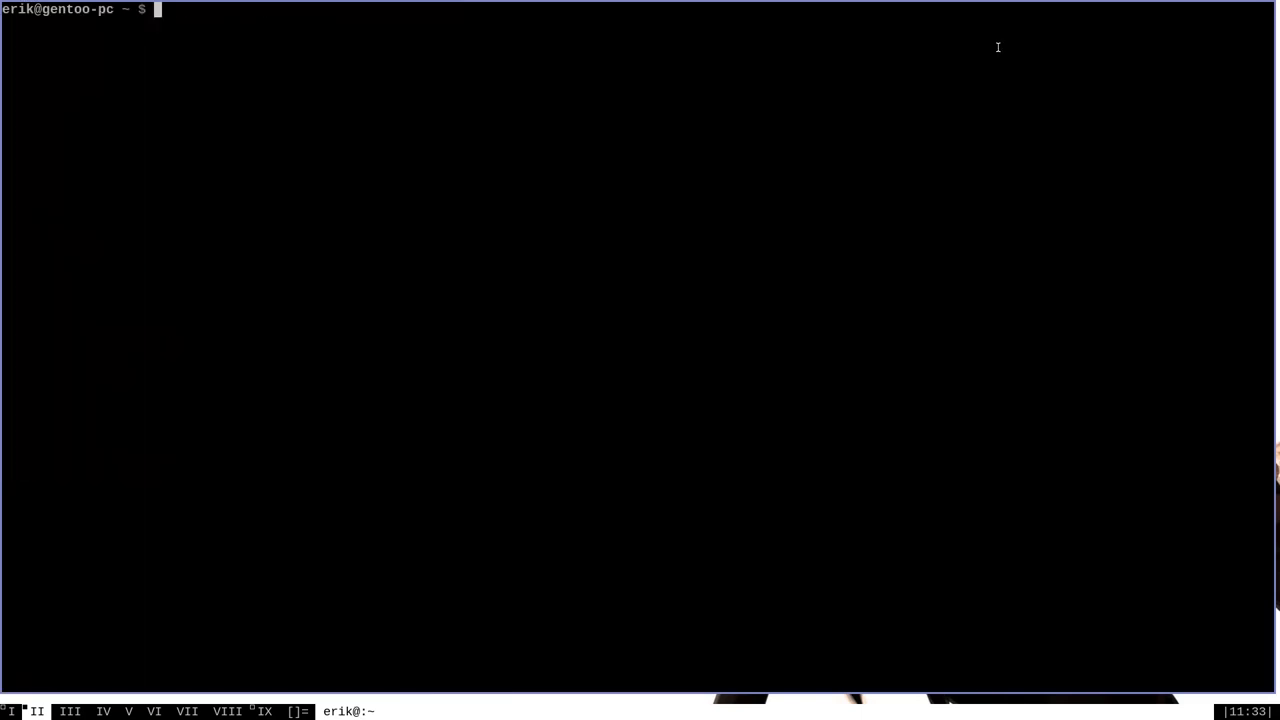
type("emerge -p dwm")
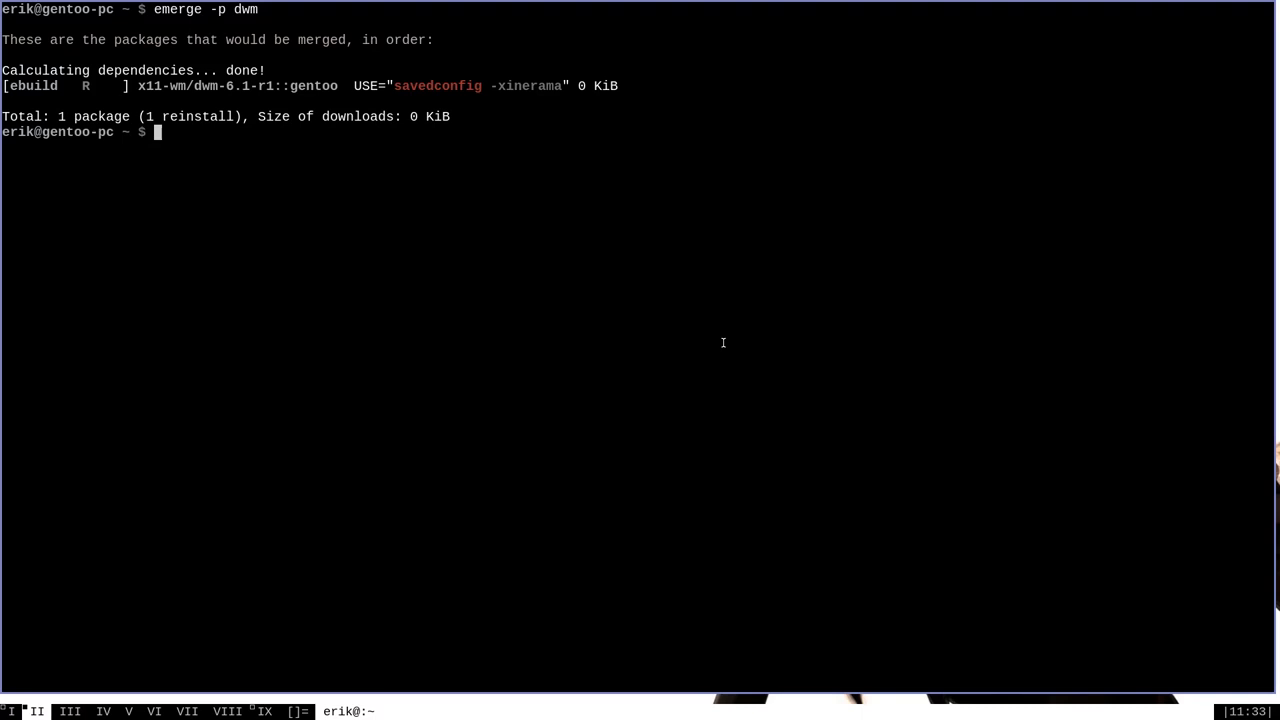
- Edit /etc/portage/make.conf as root with `sudo vim`
type("sudo")
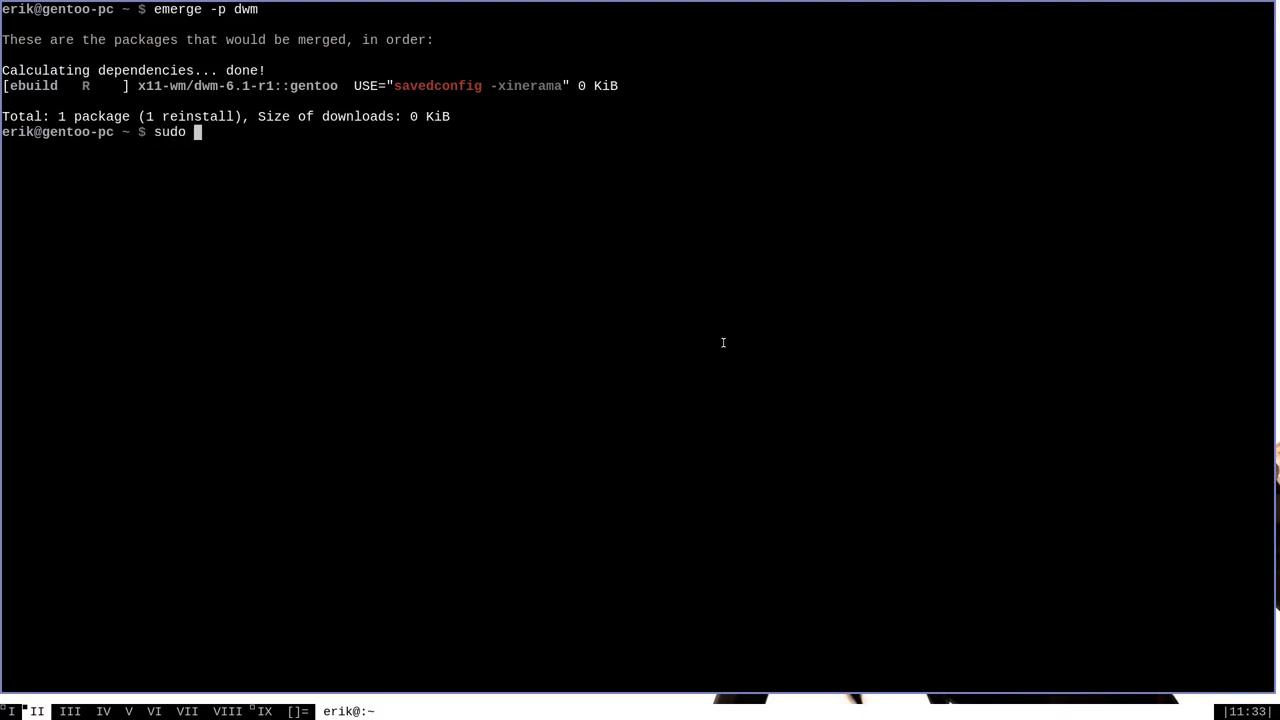
type("vim /etc")
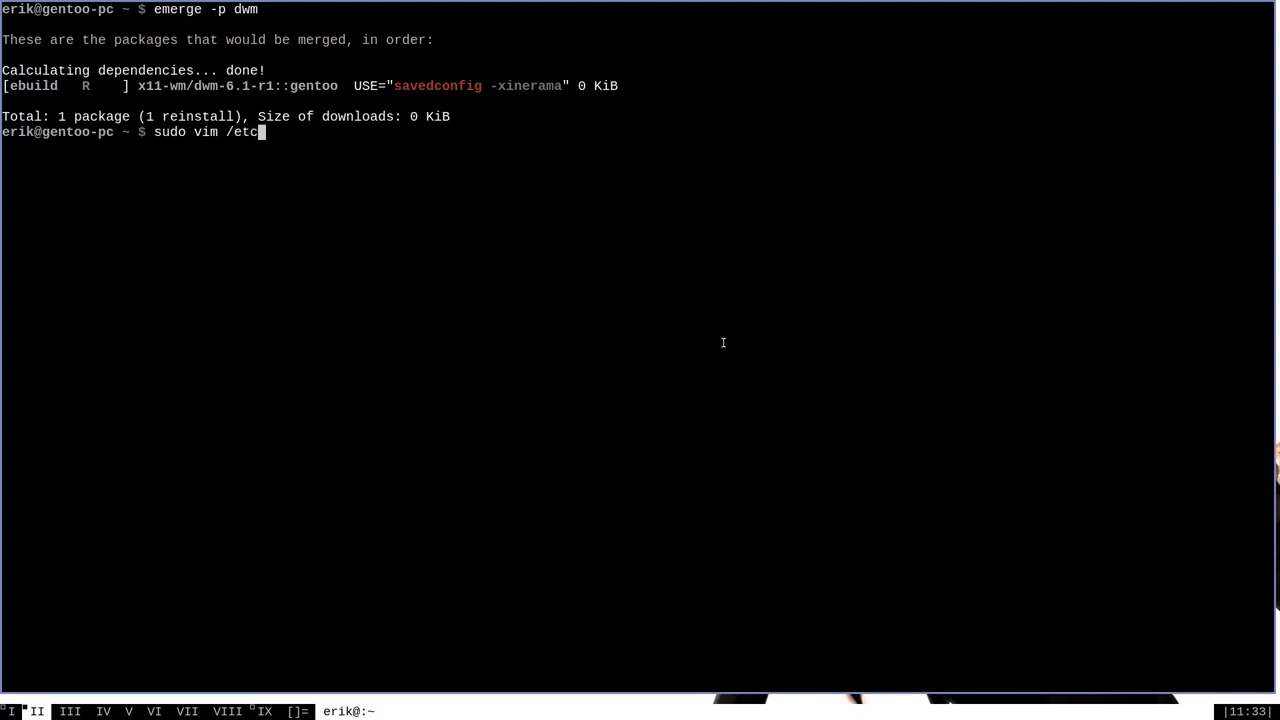
type("portage/")
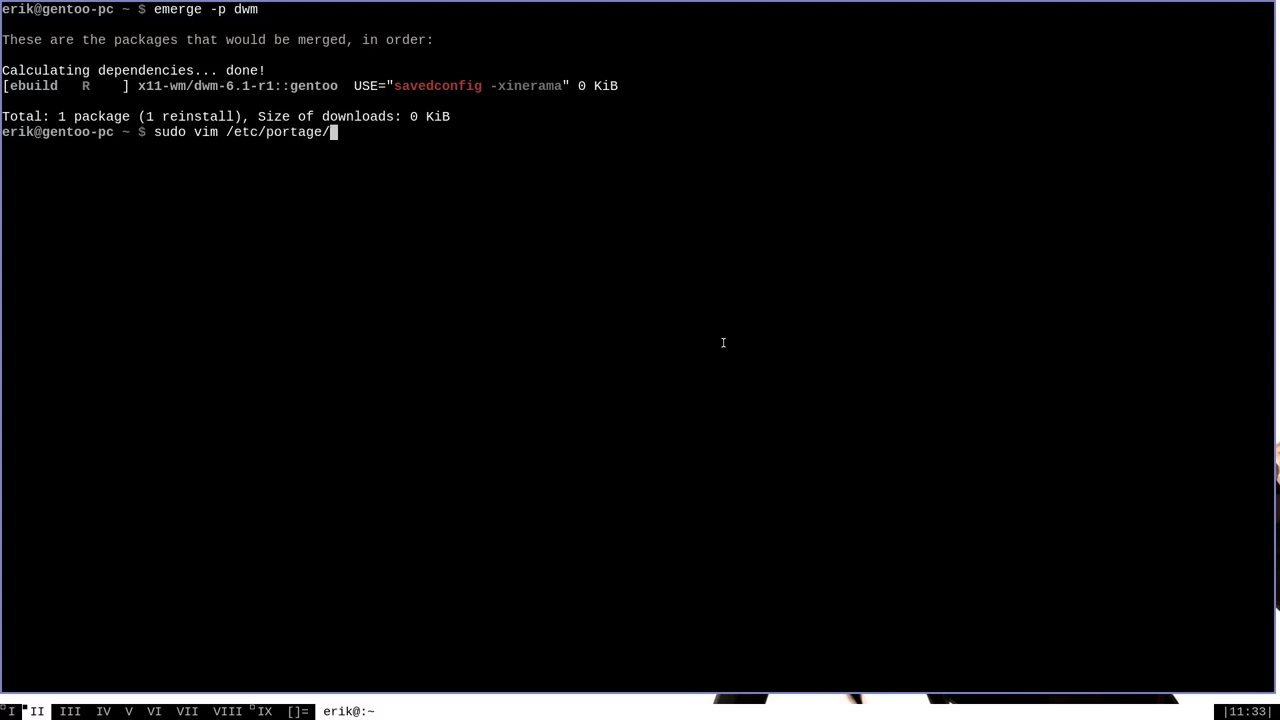
key("Return")
type("FE")
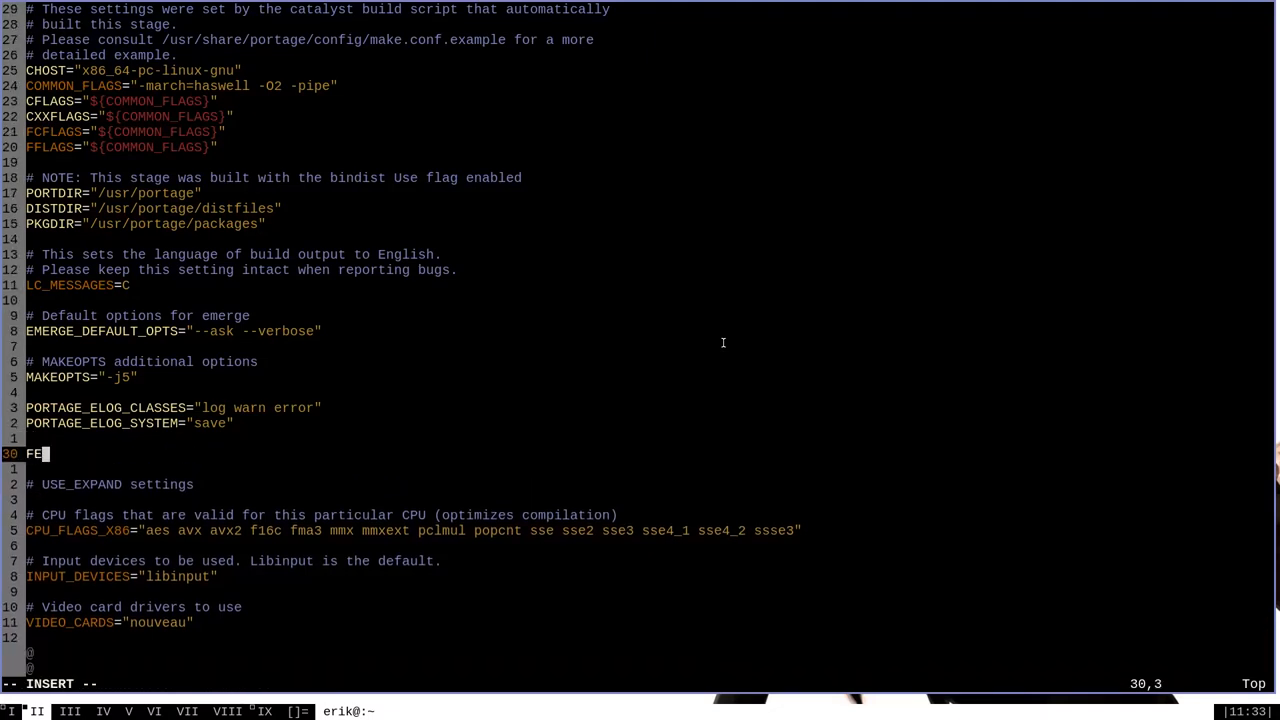
- Insert a new FEATURES="candy line into make.conf
type("ATURES")
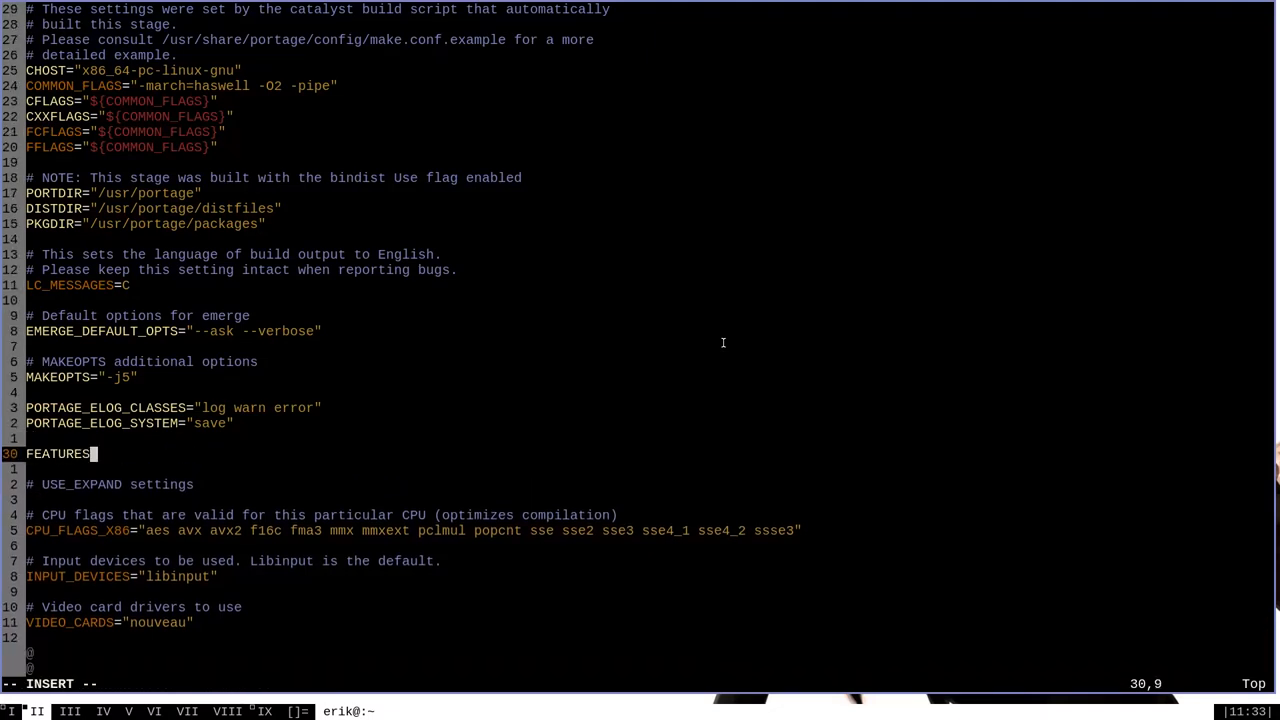
type("=\"")
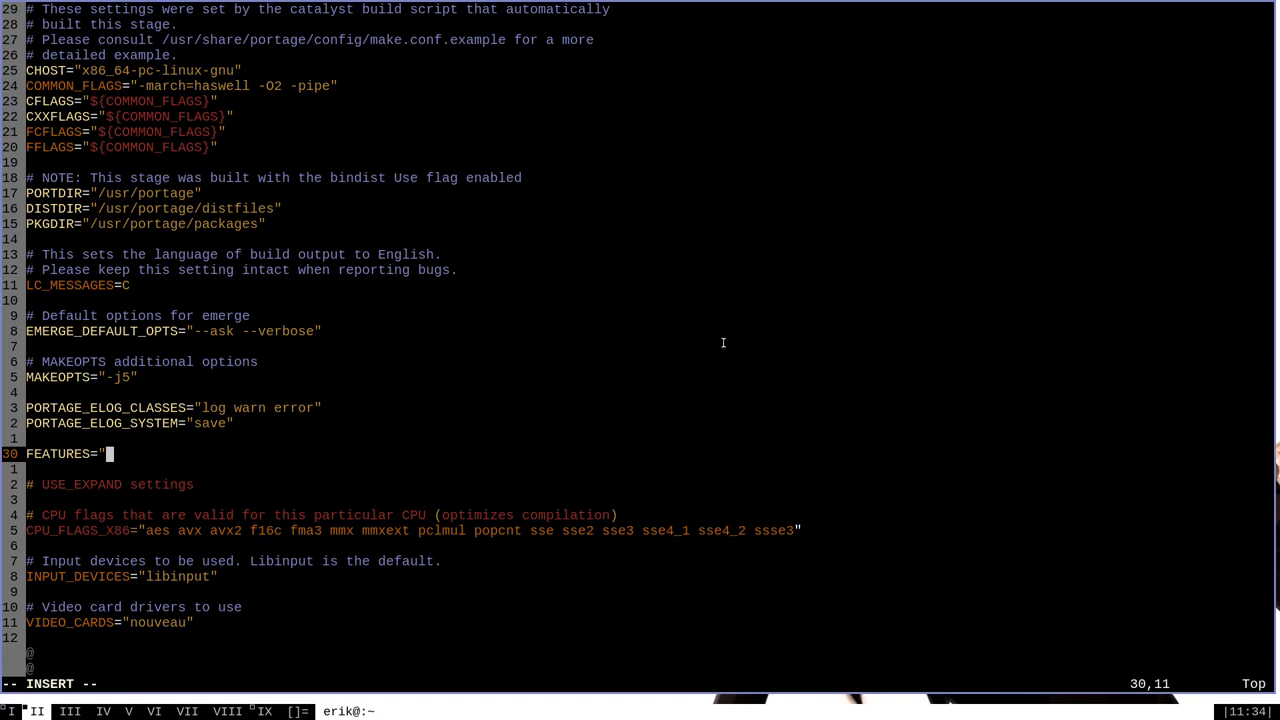
type("candy")
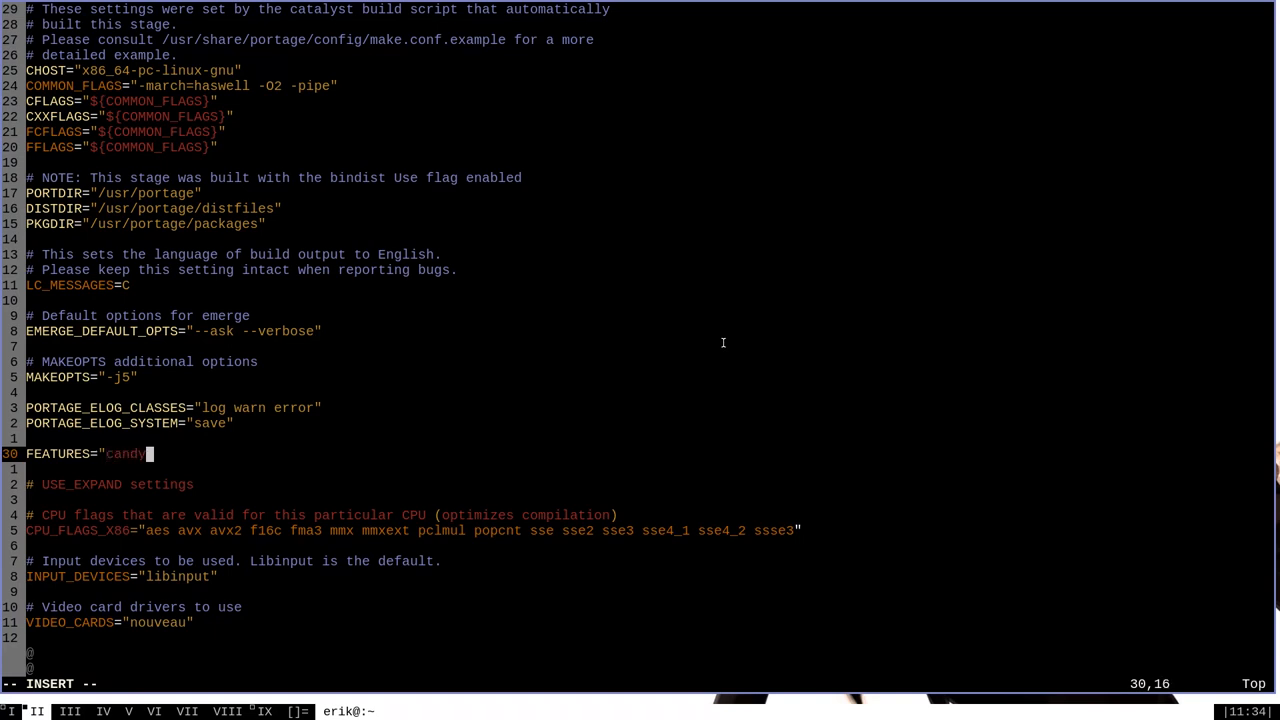
- Close the FEATURES="candy" line, rerun the dwm pretend merge showing one reinstall, and clear the screen
type("\"")
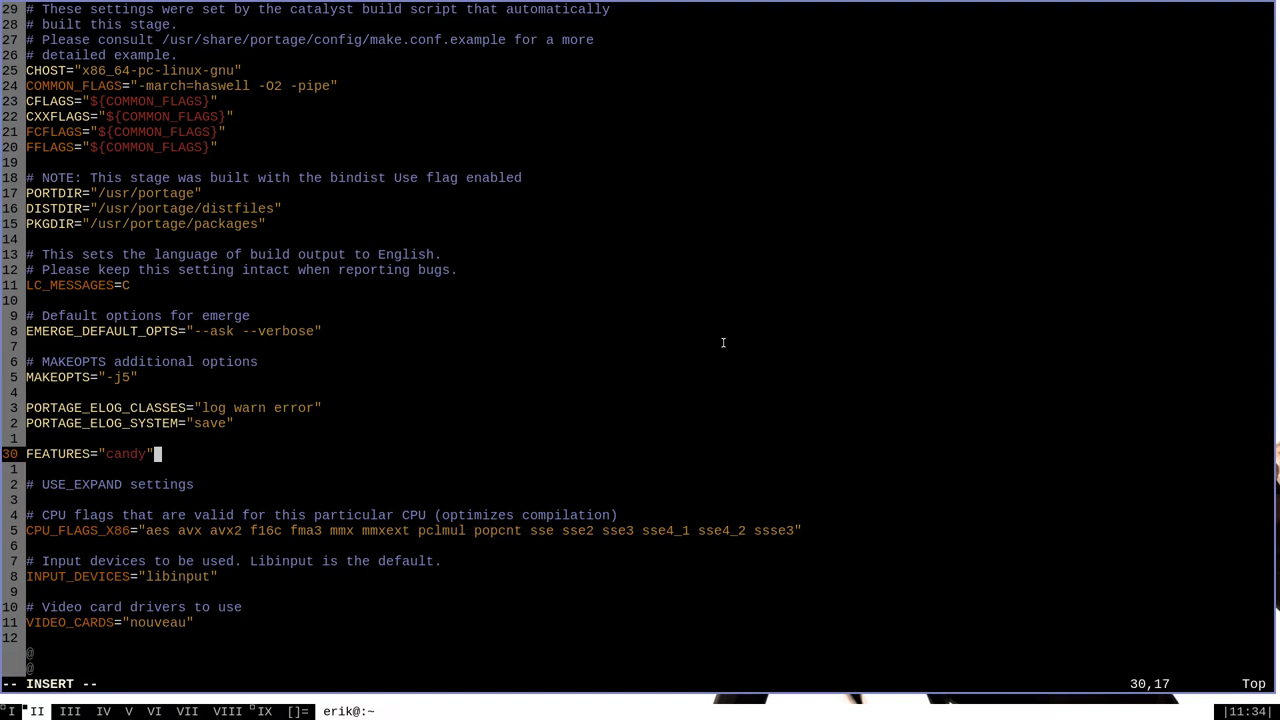
key("Escape")
type("emerge -p dwm")
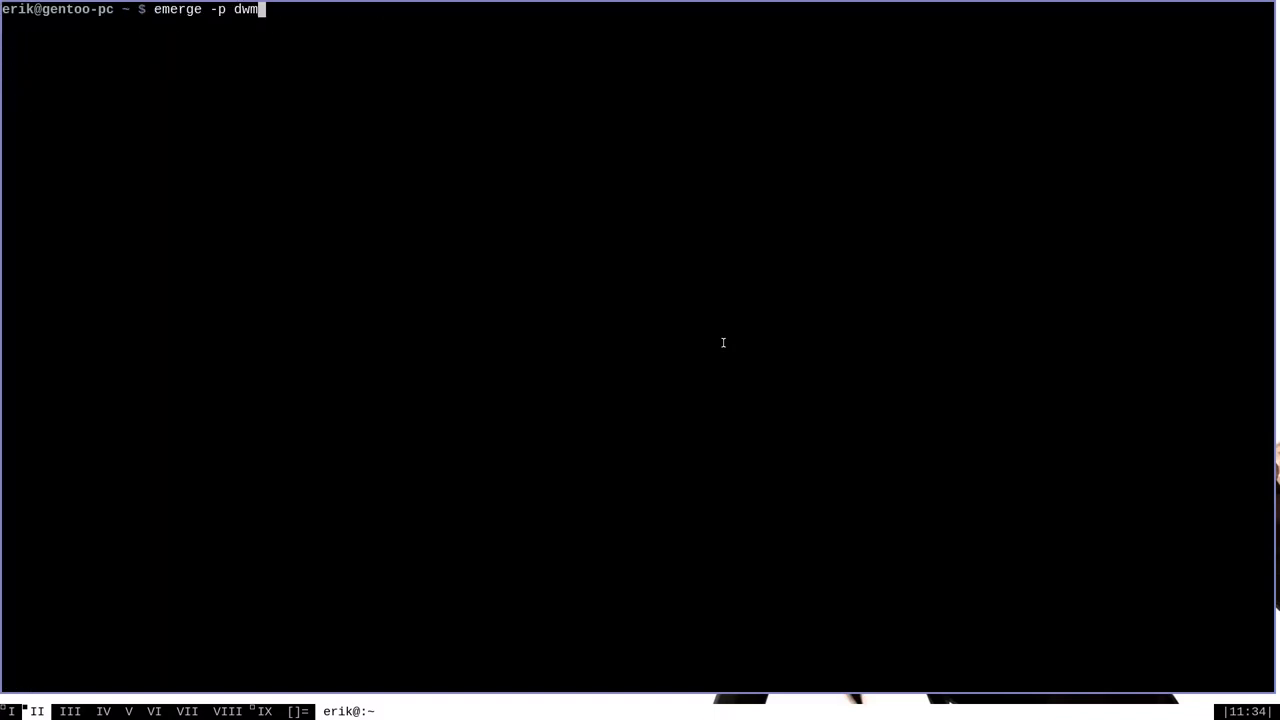
key("Return")
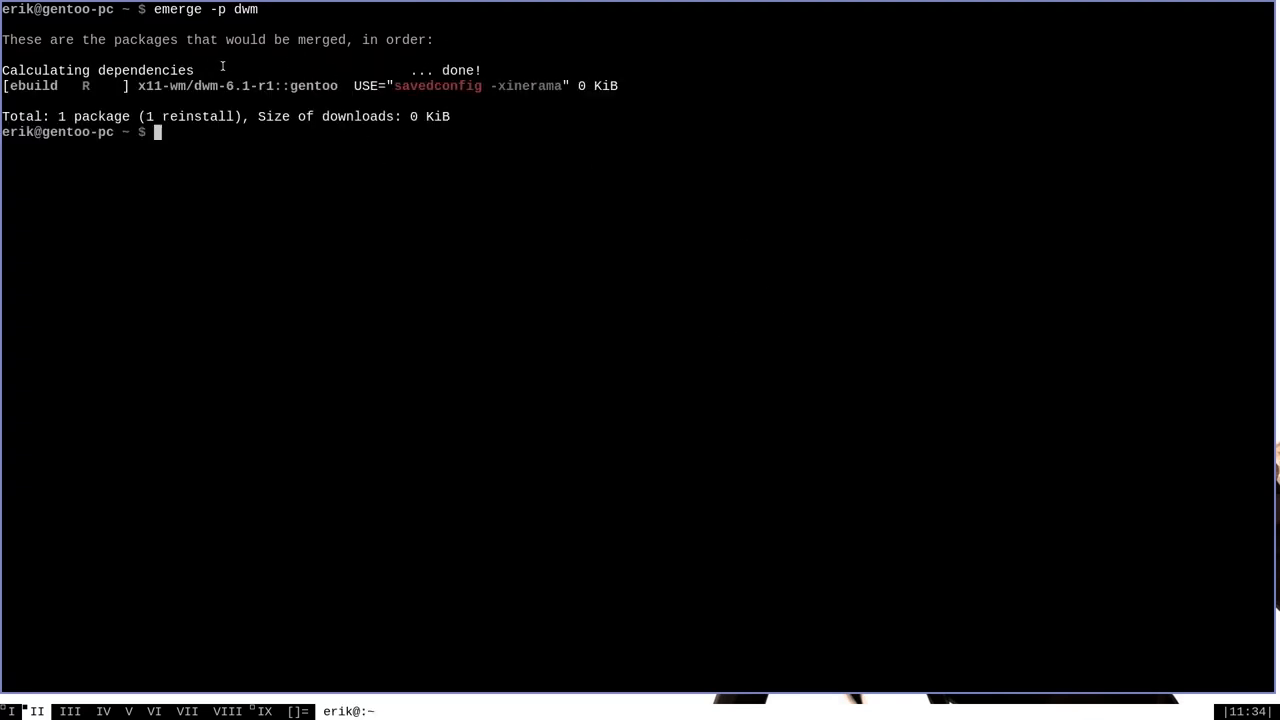
mouse_move(656, 370)
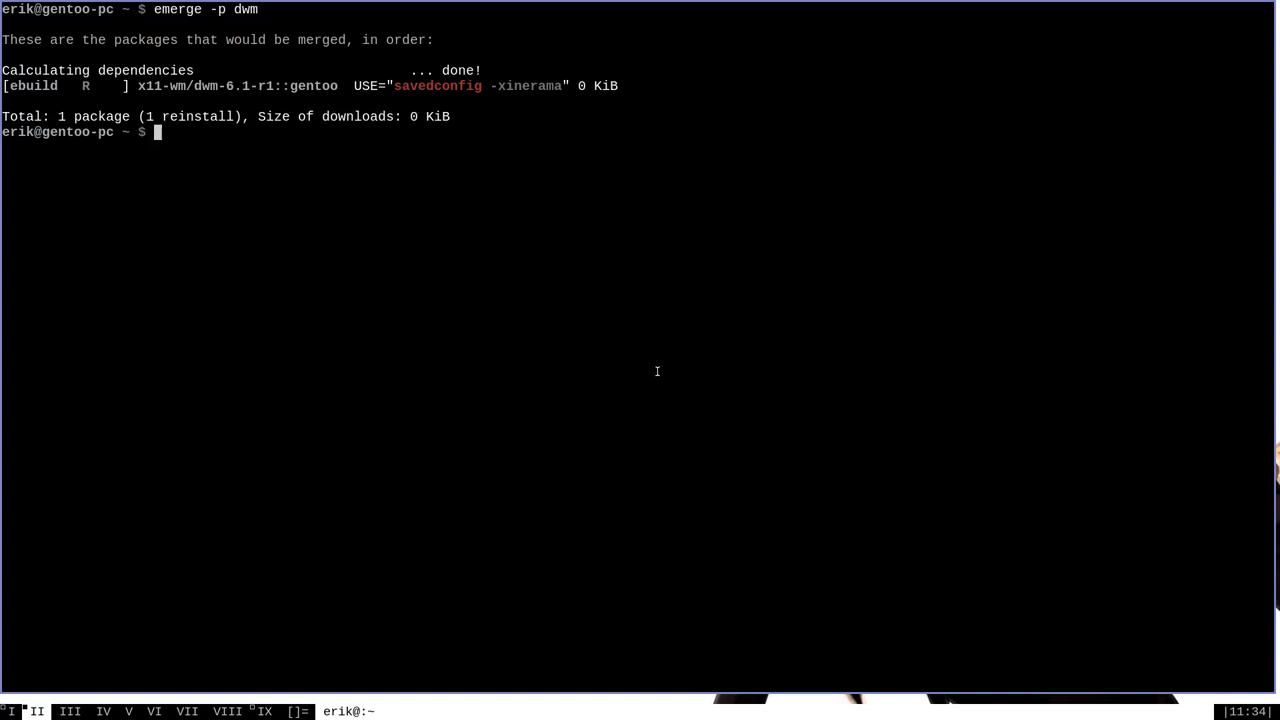
key("ctrl+l")
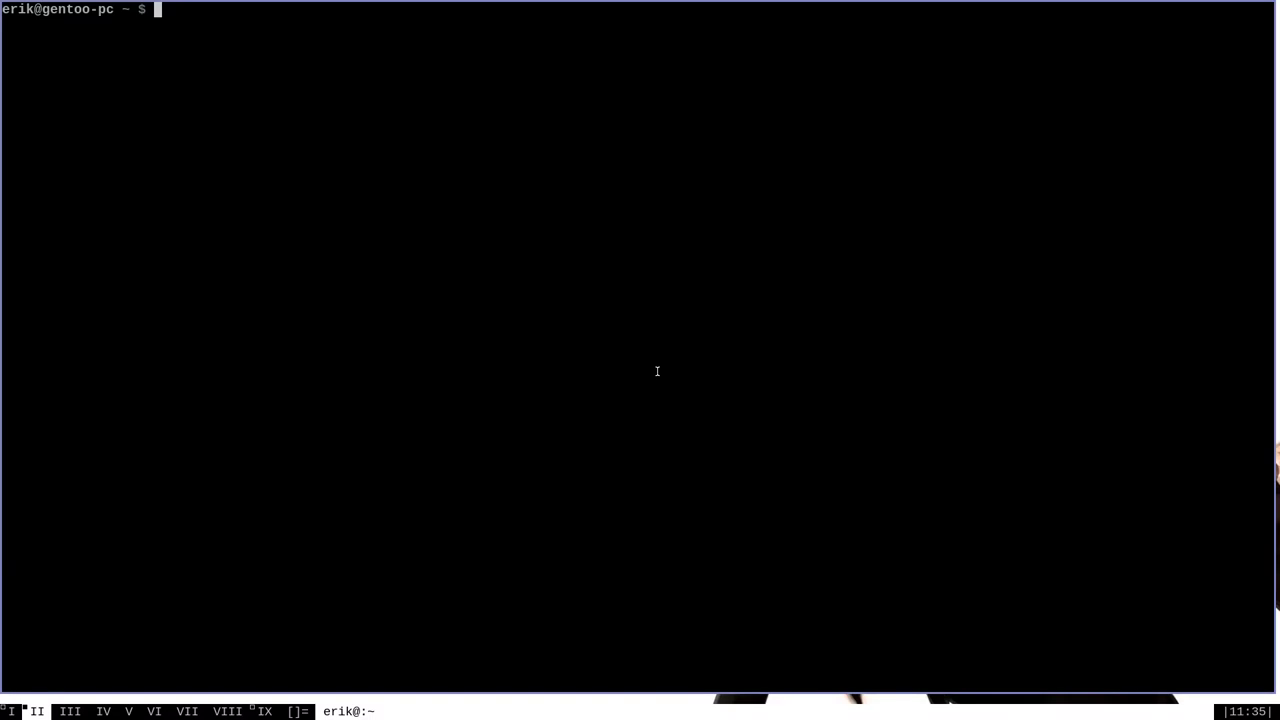
- Run `portageq envvar FEATURES | xargs -n 1` again, confirming candy now appears in the list
type("p")
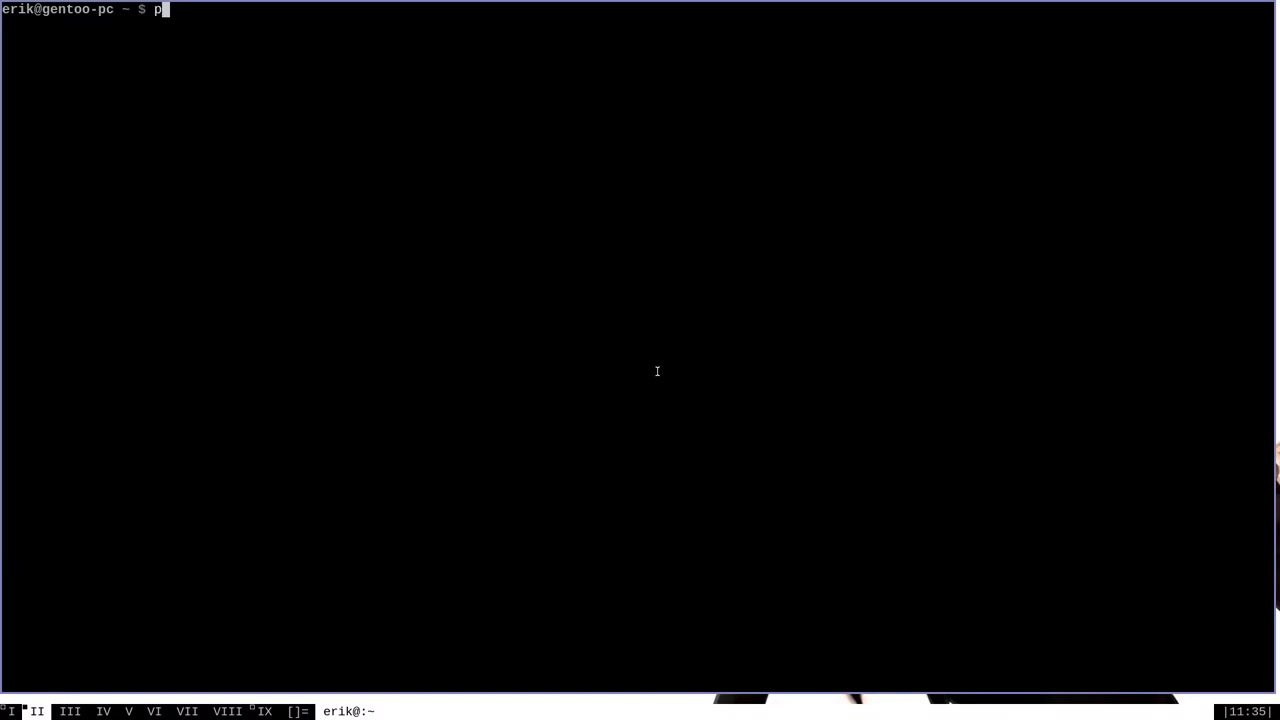
type("ortageq")
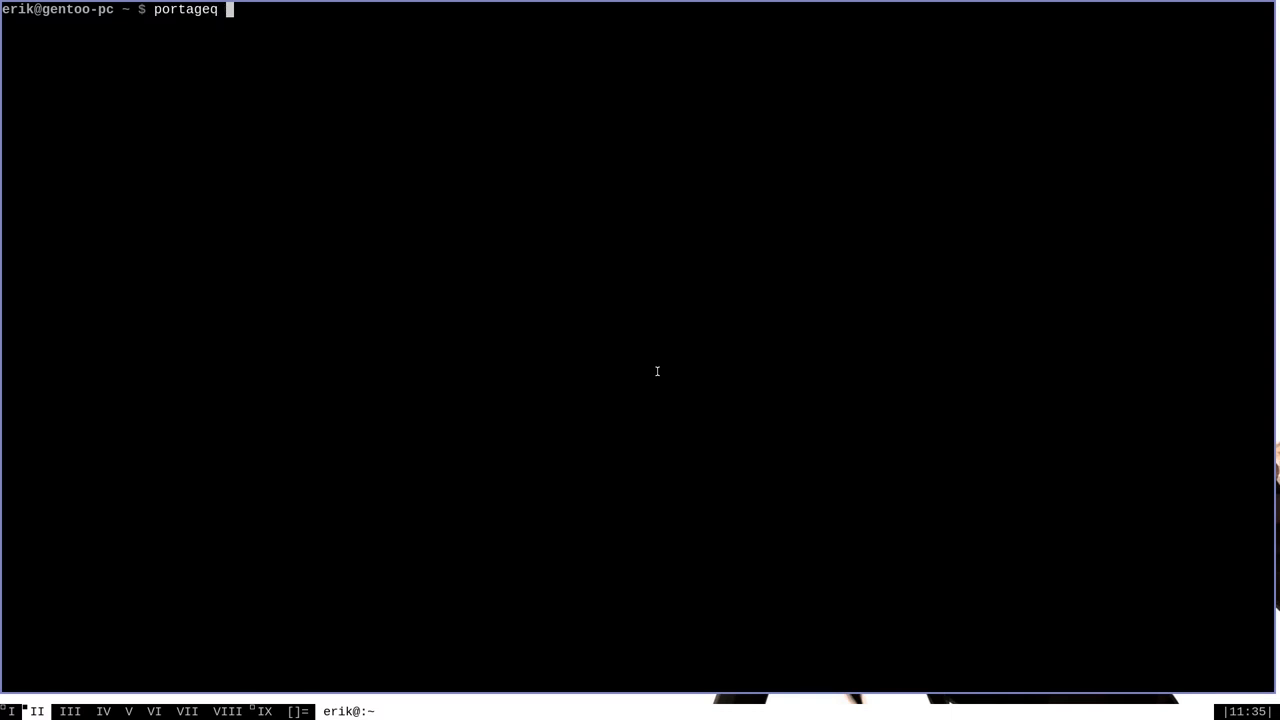
type("envvar FE")
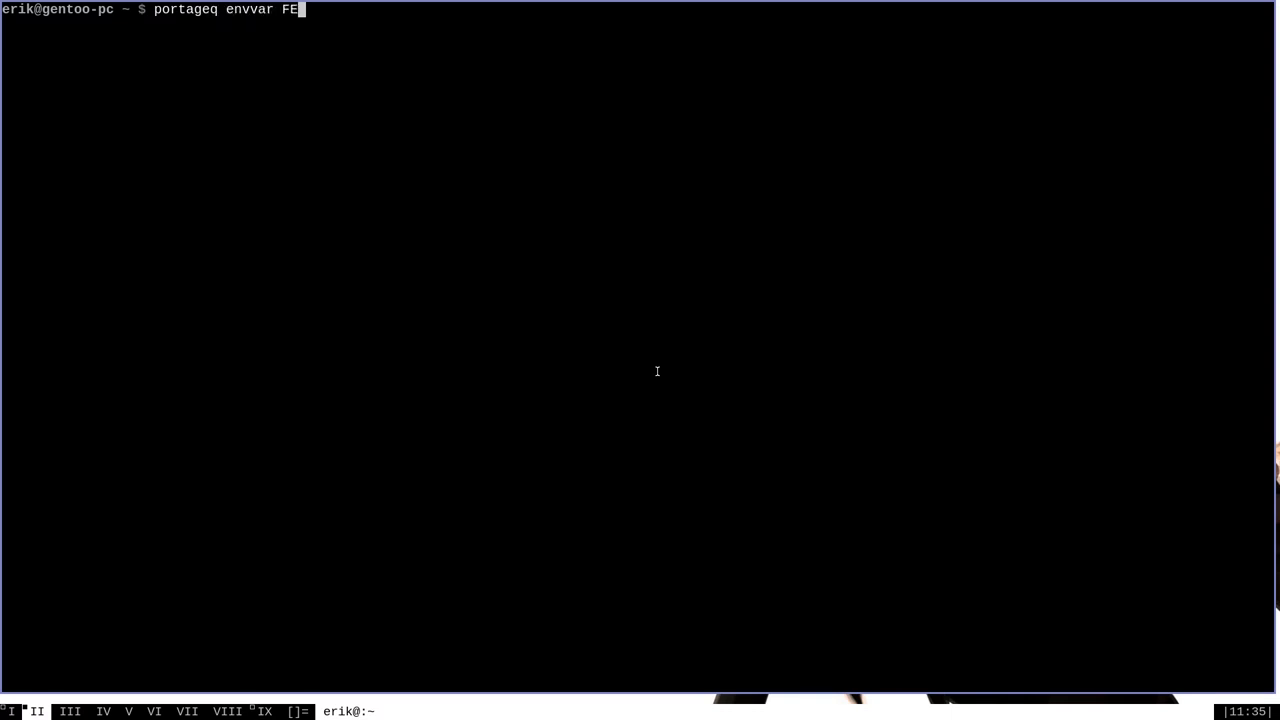
type("ATURES |")
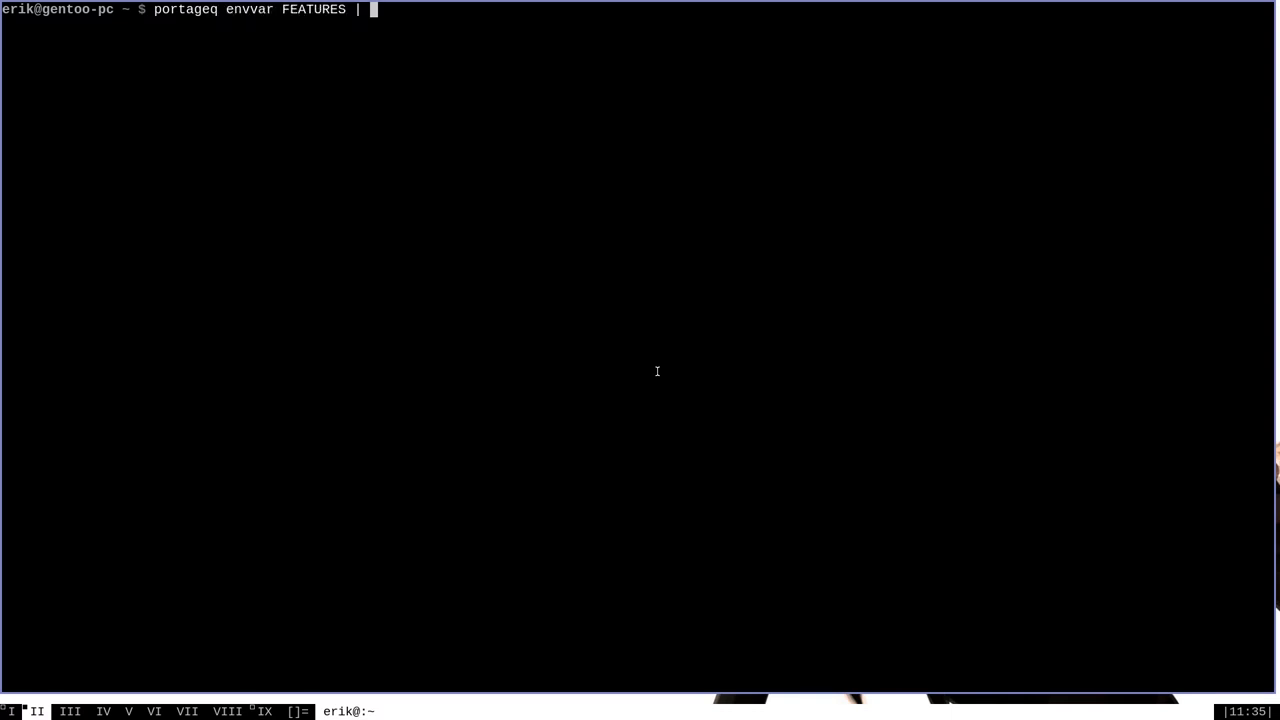
type("xargs")
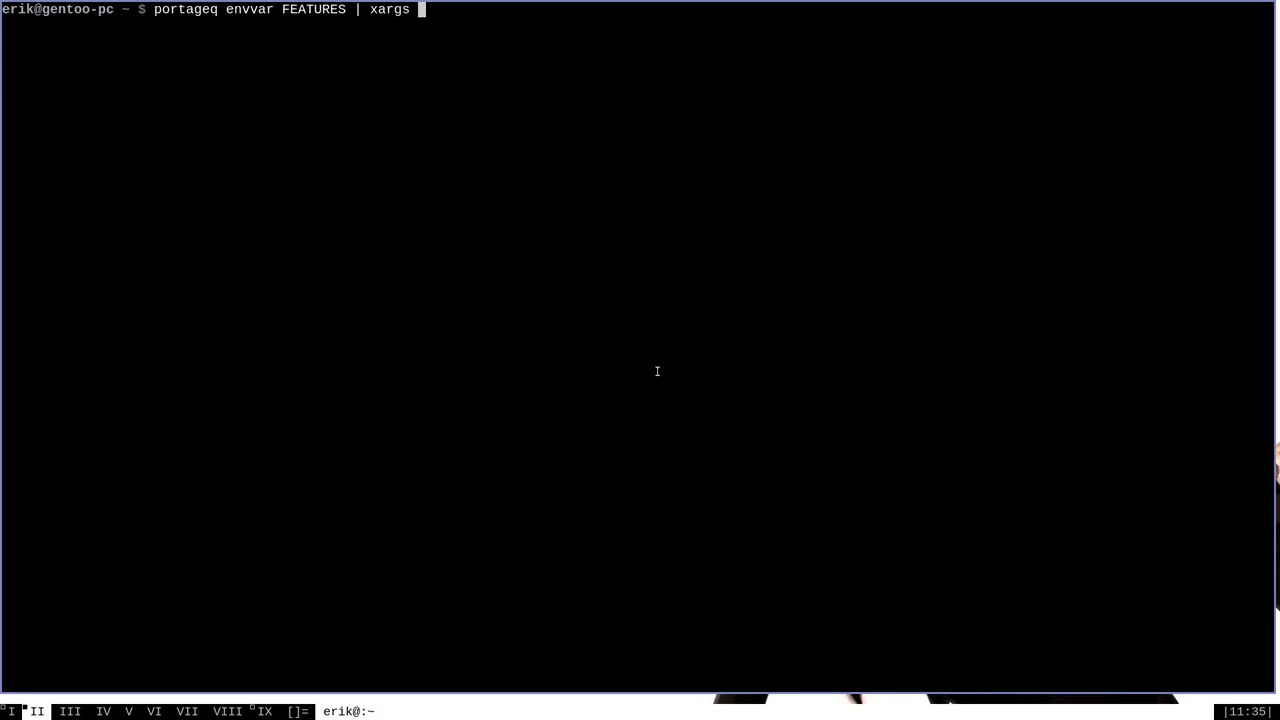
key("Return")
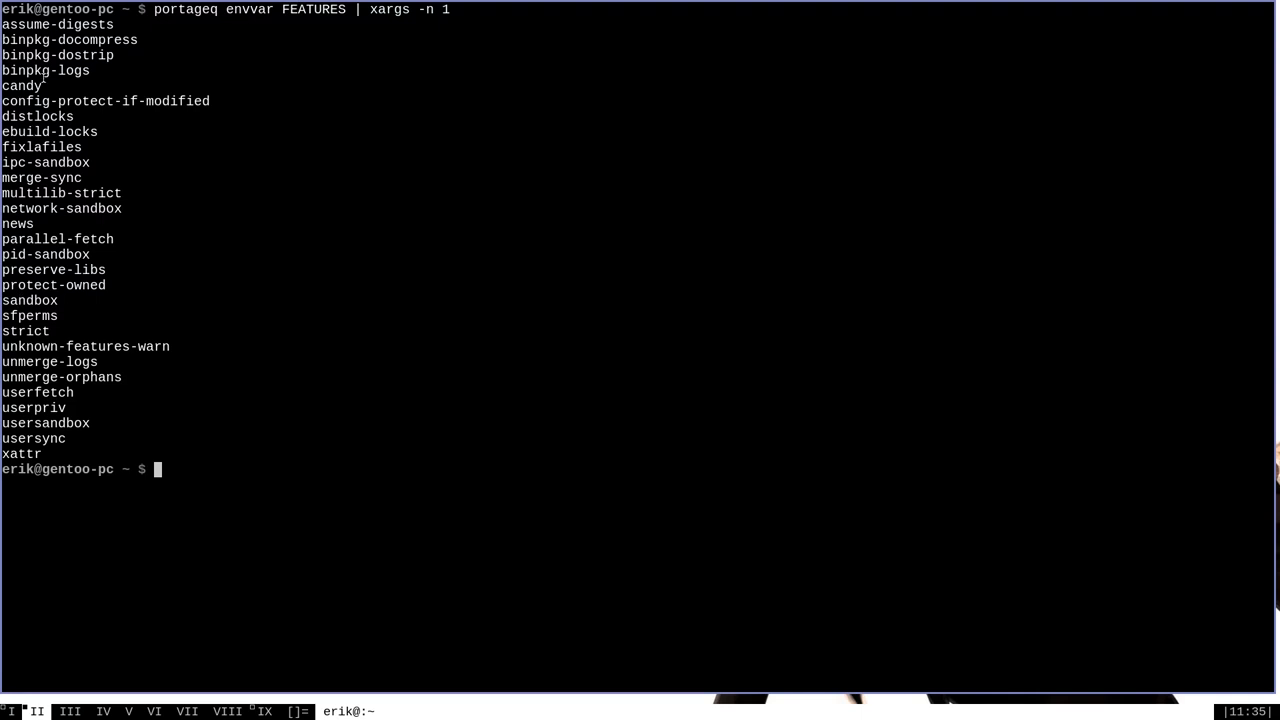
mouse_move(802, 236)
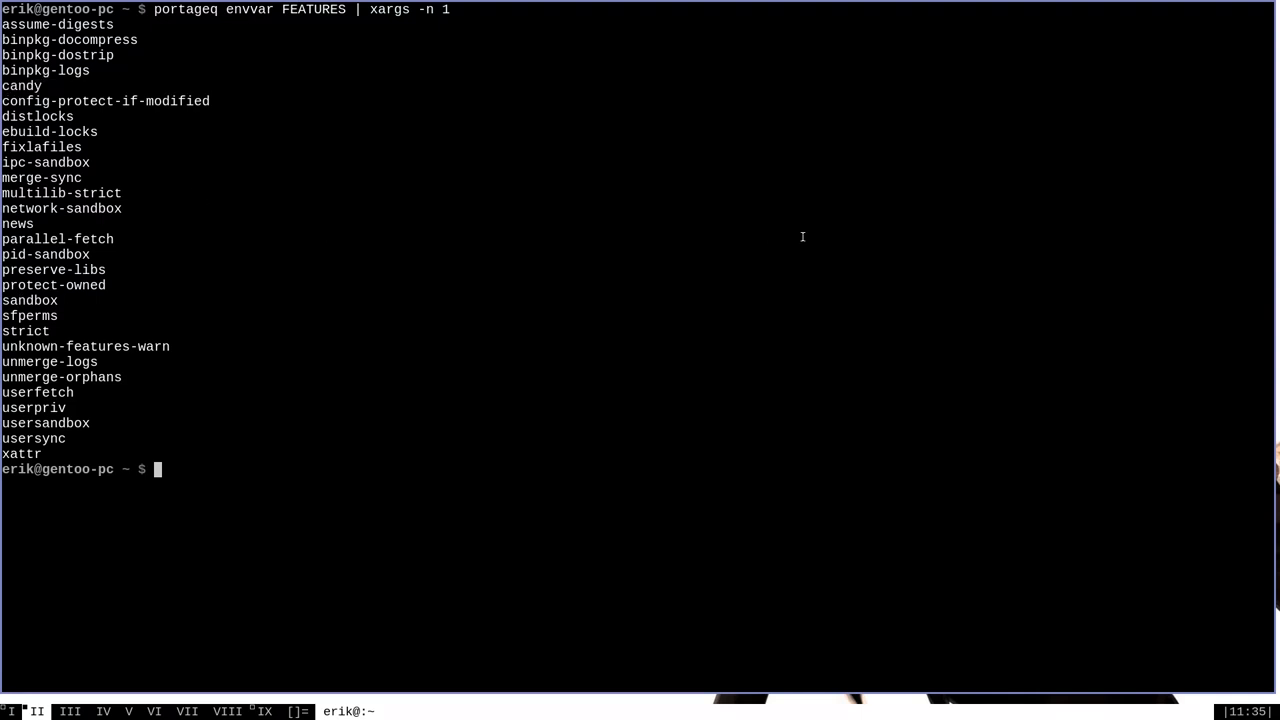
- Preview `emerge -p dwm`, then change FEATURES to "-candy" in make.conf and save it
type("emerge -p dwm")
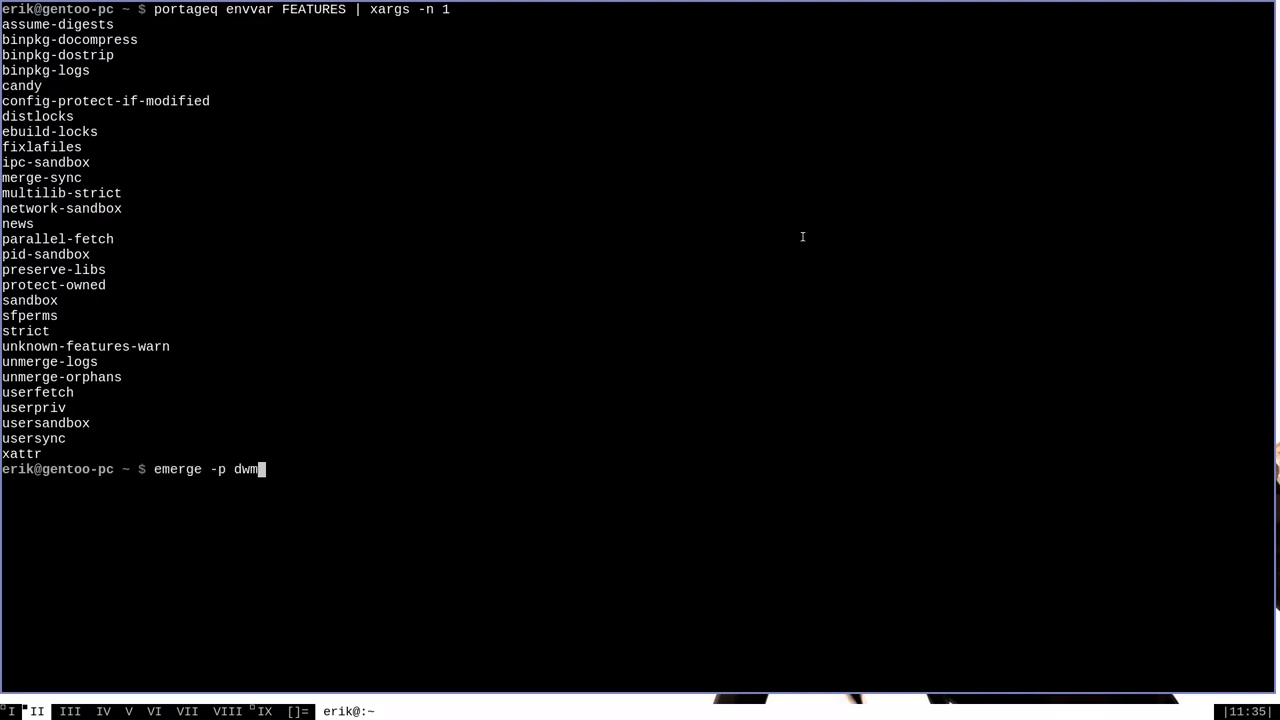
key("Return")
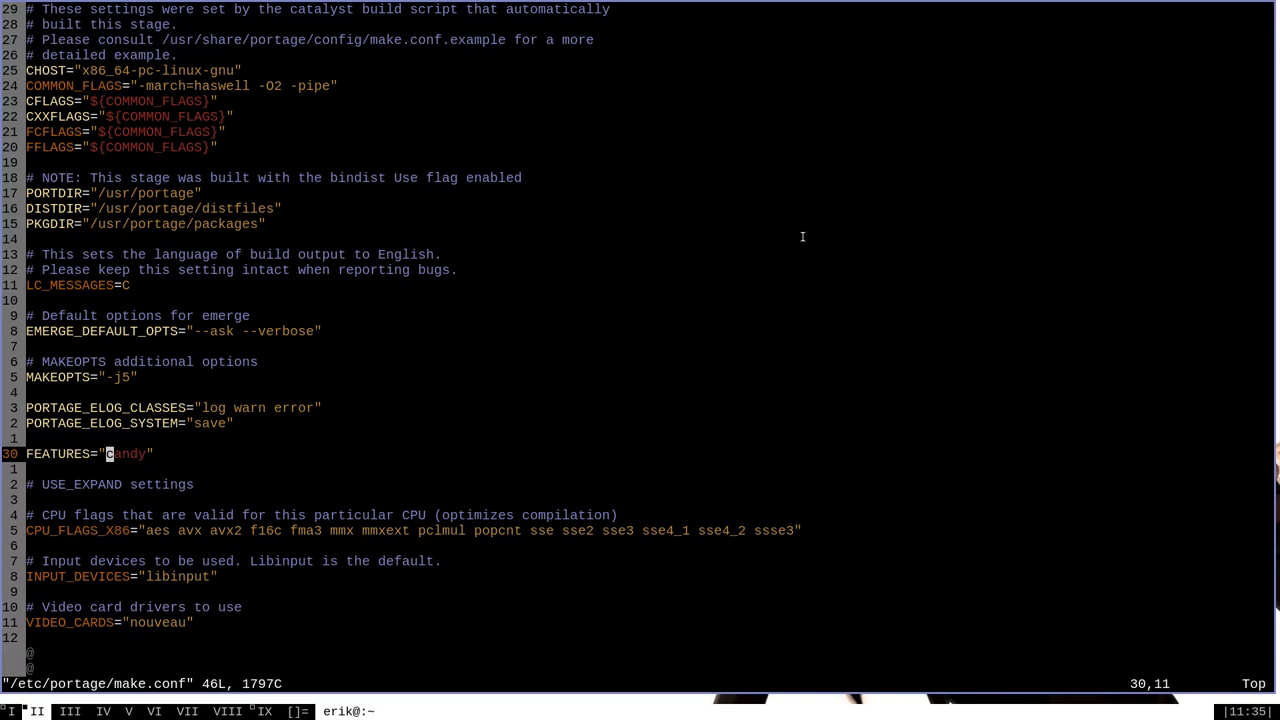
type("-")
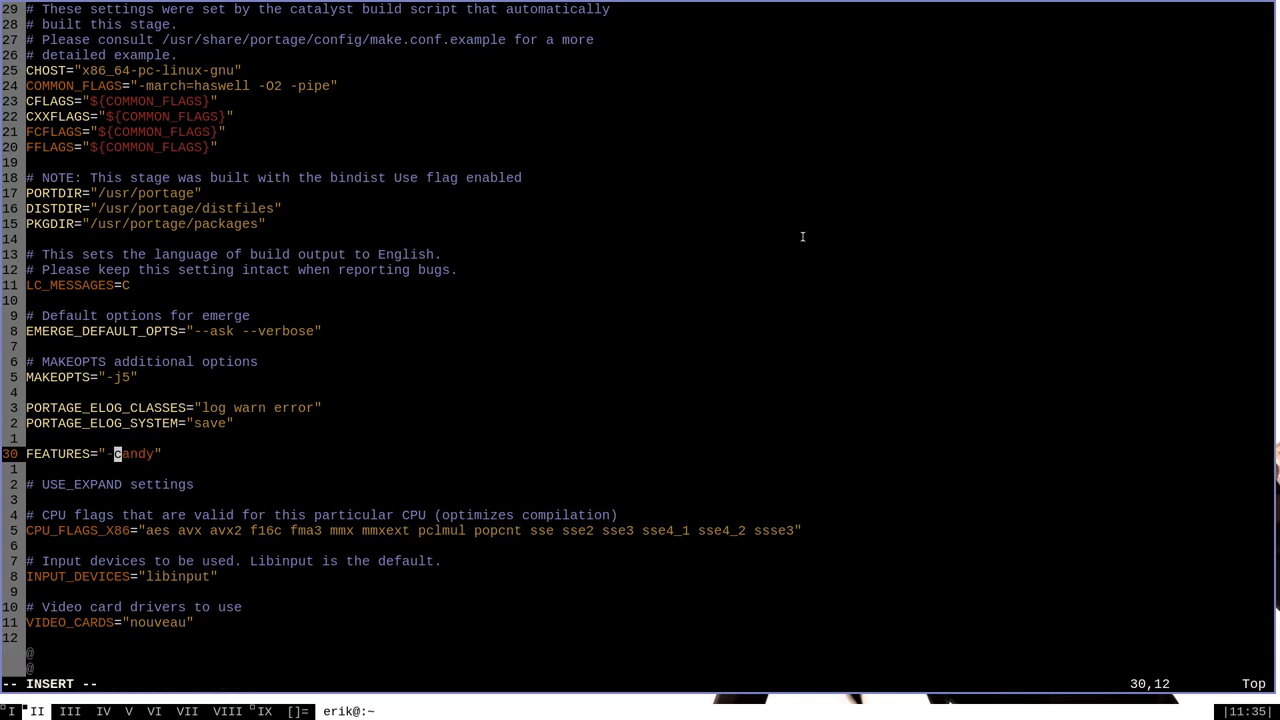
mouse_move(80, 438)
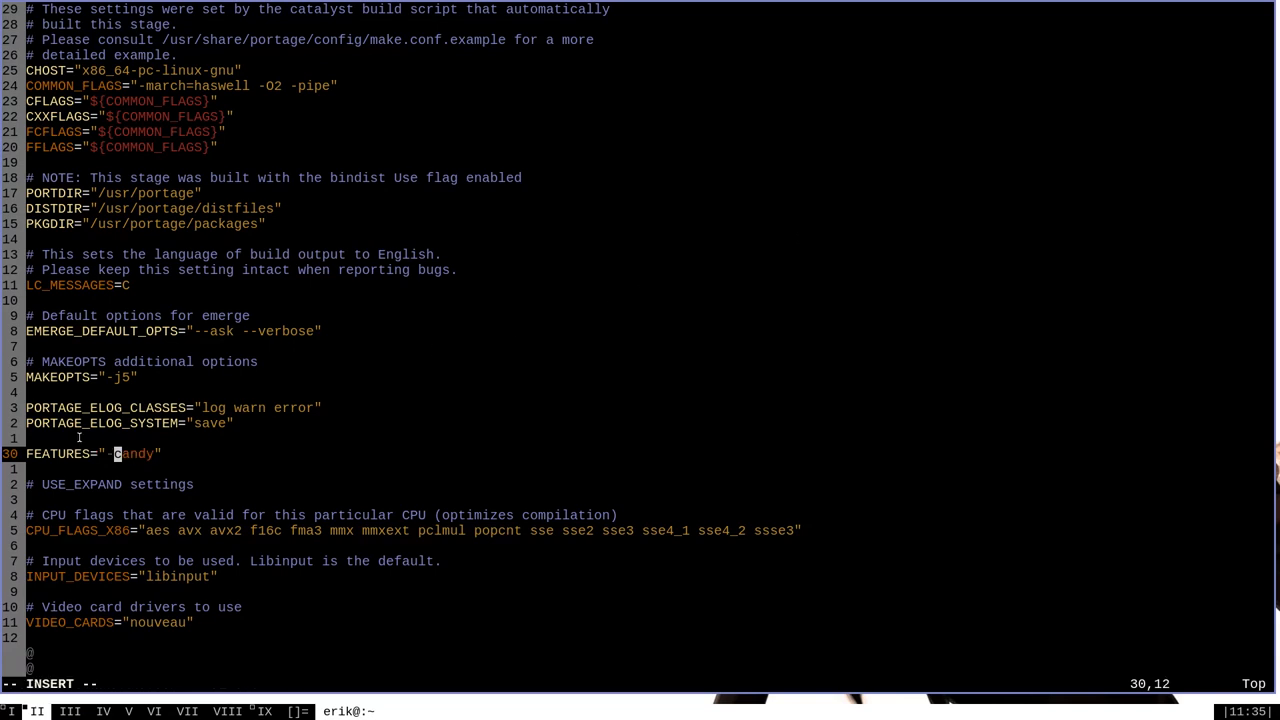
mouse_move(396, 420)
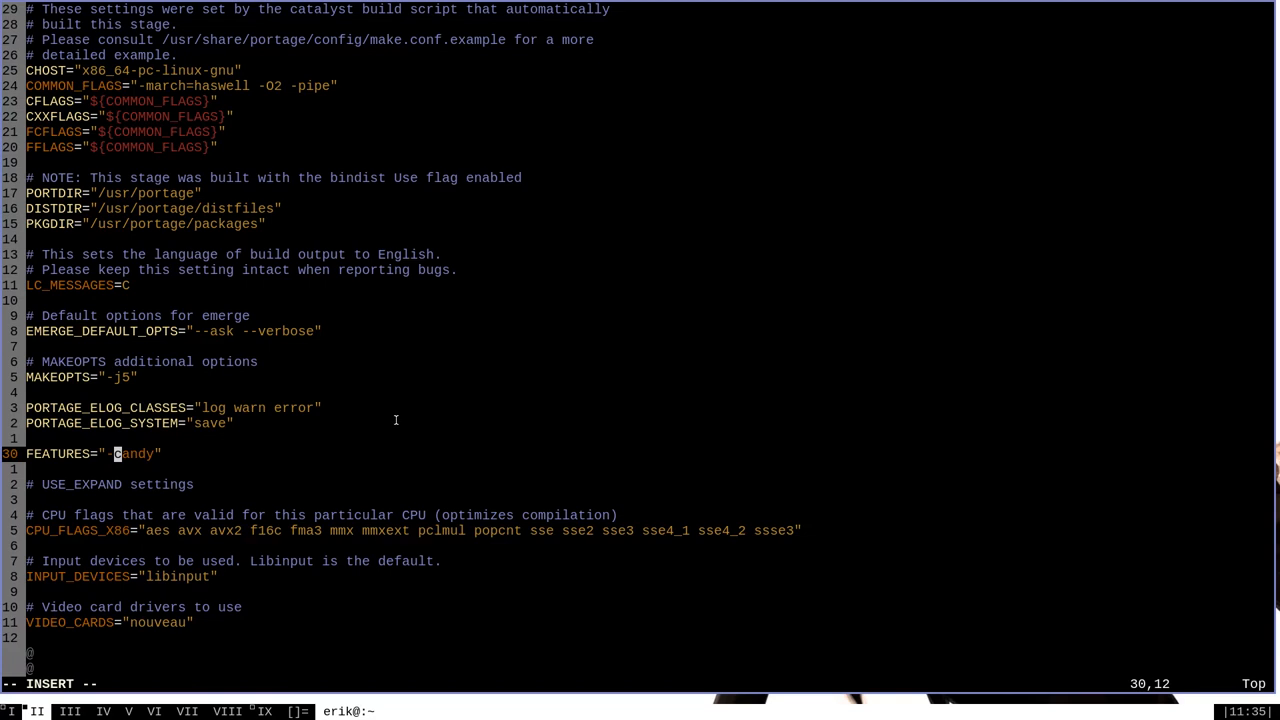
key("Escape")
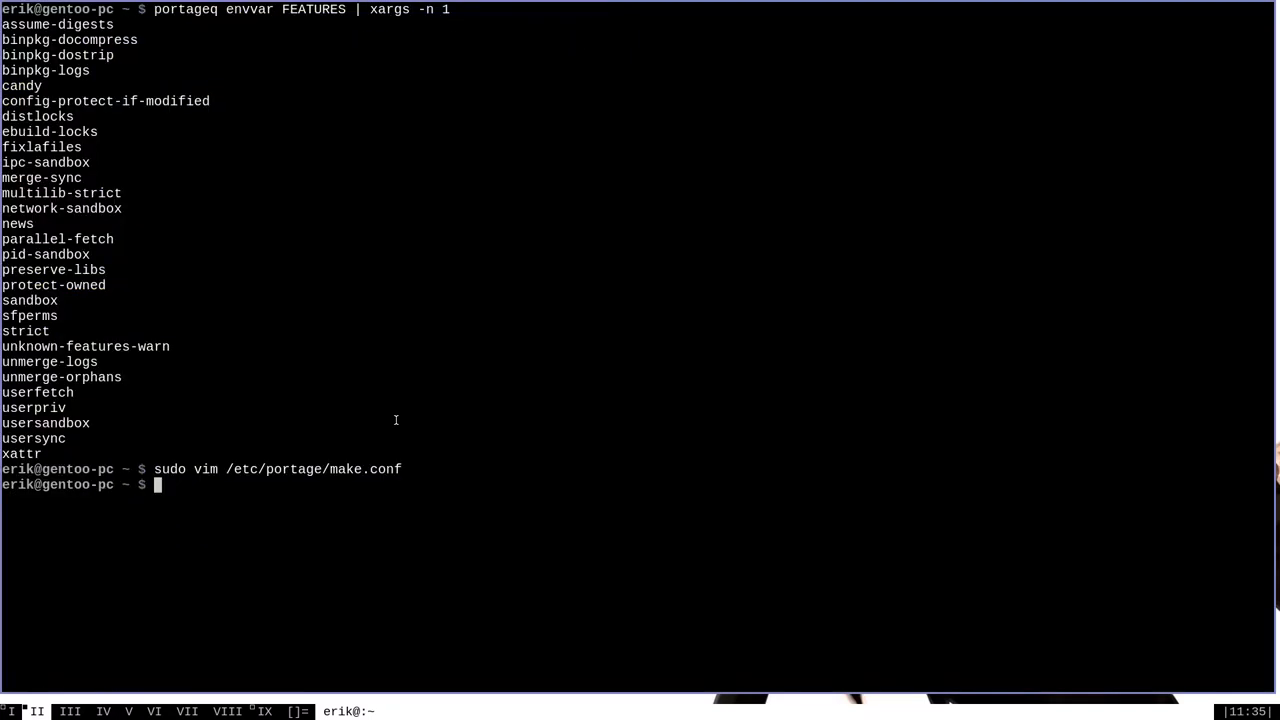
- Rerun `portageq envvar FEATURES | xargs -n 1` to verify candy is no longer active
type("portageq envvar FEATURES | xargs -n 1")
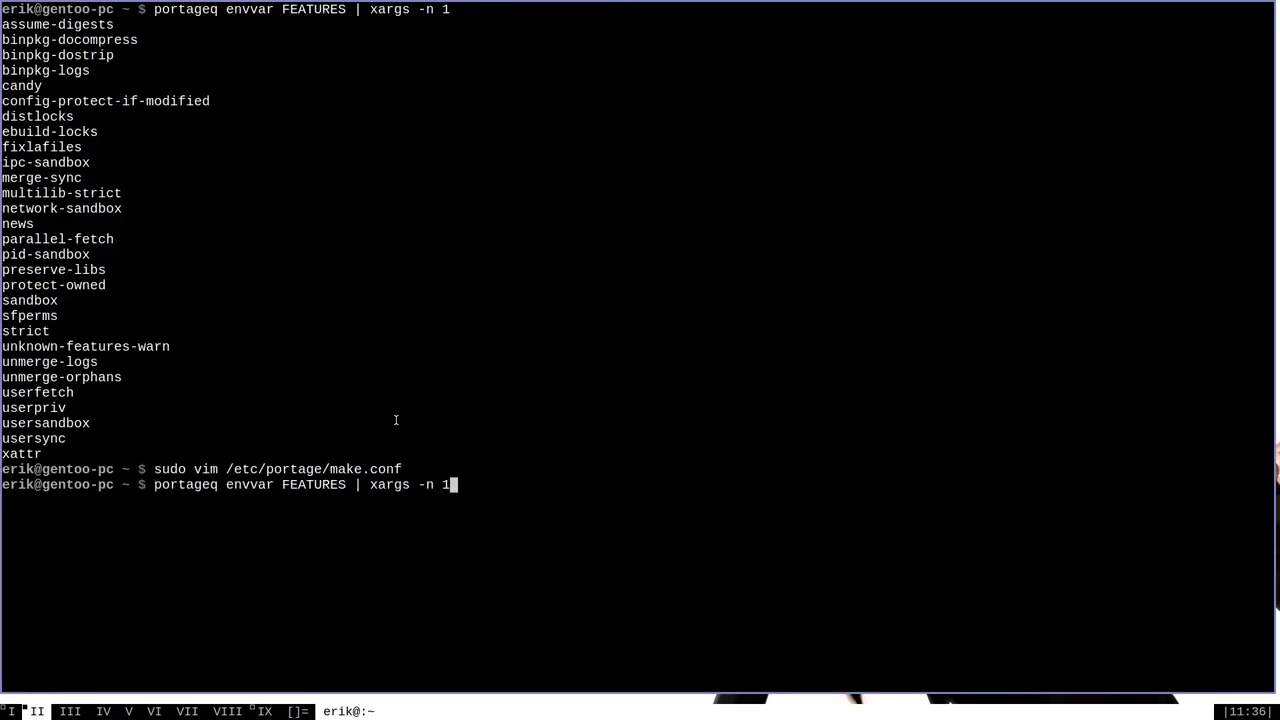
key("Return")
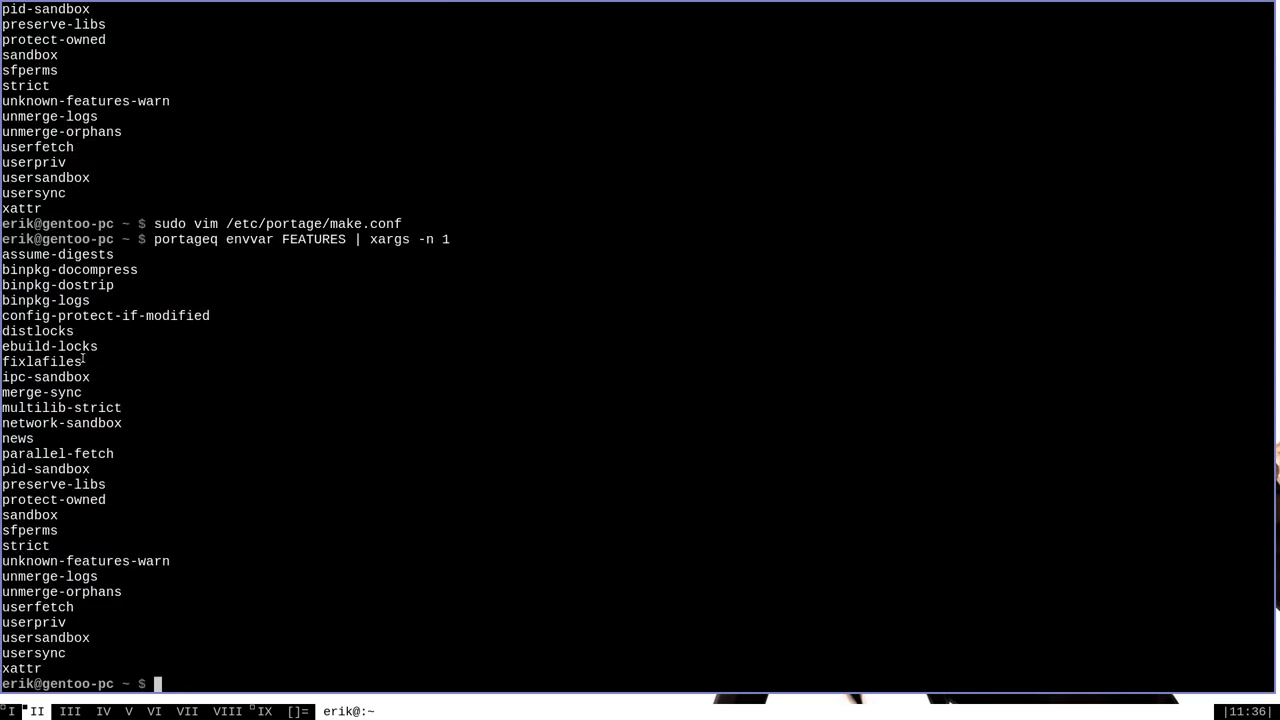
- Preview `emerge -p dwm` once more, showing one package to reinstall
type("e")
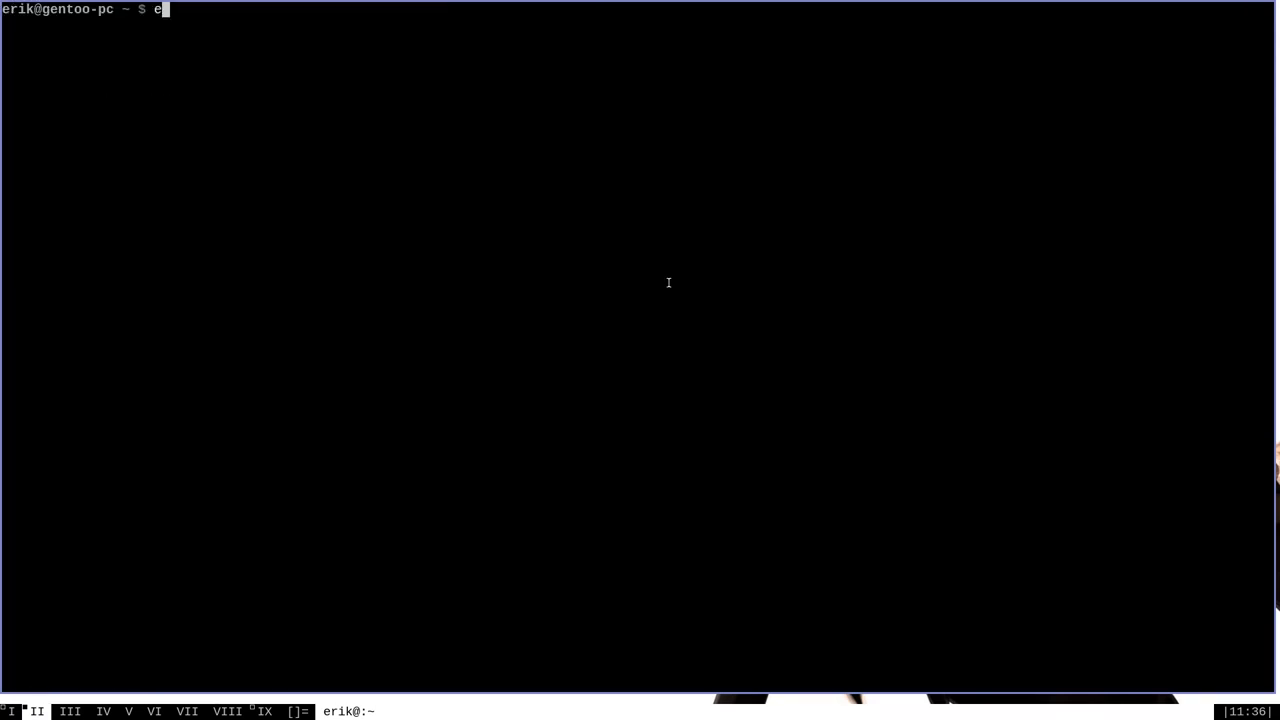
type("merge -")
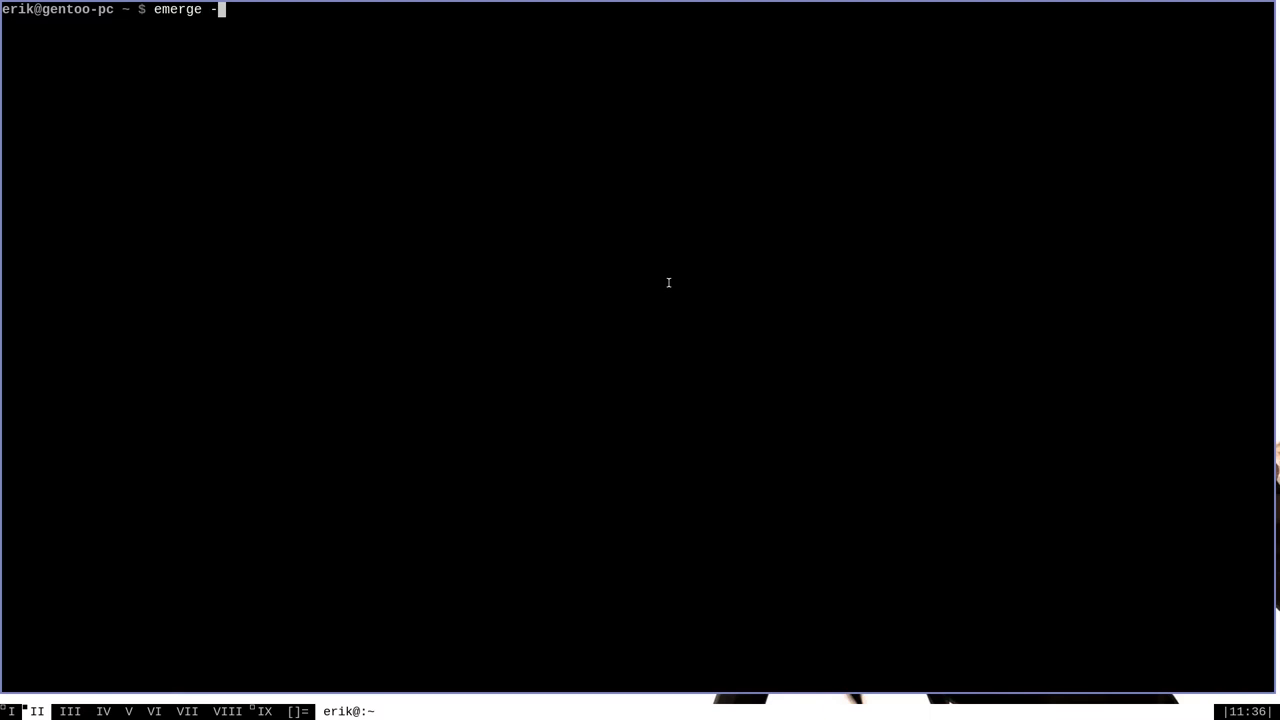
key("Return")
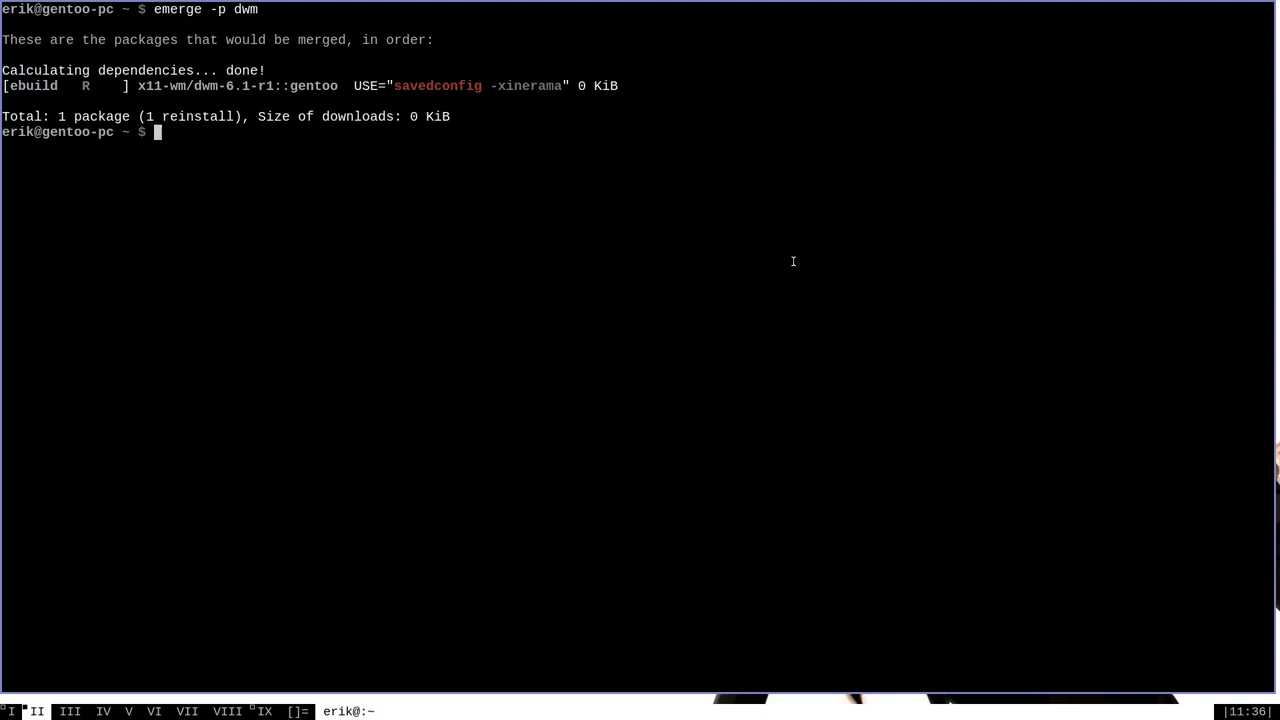
type("man make.conf")
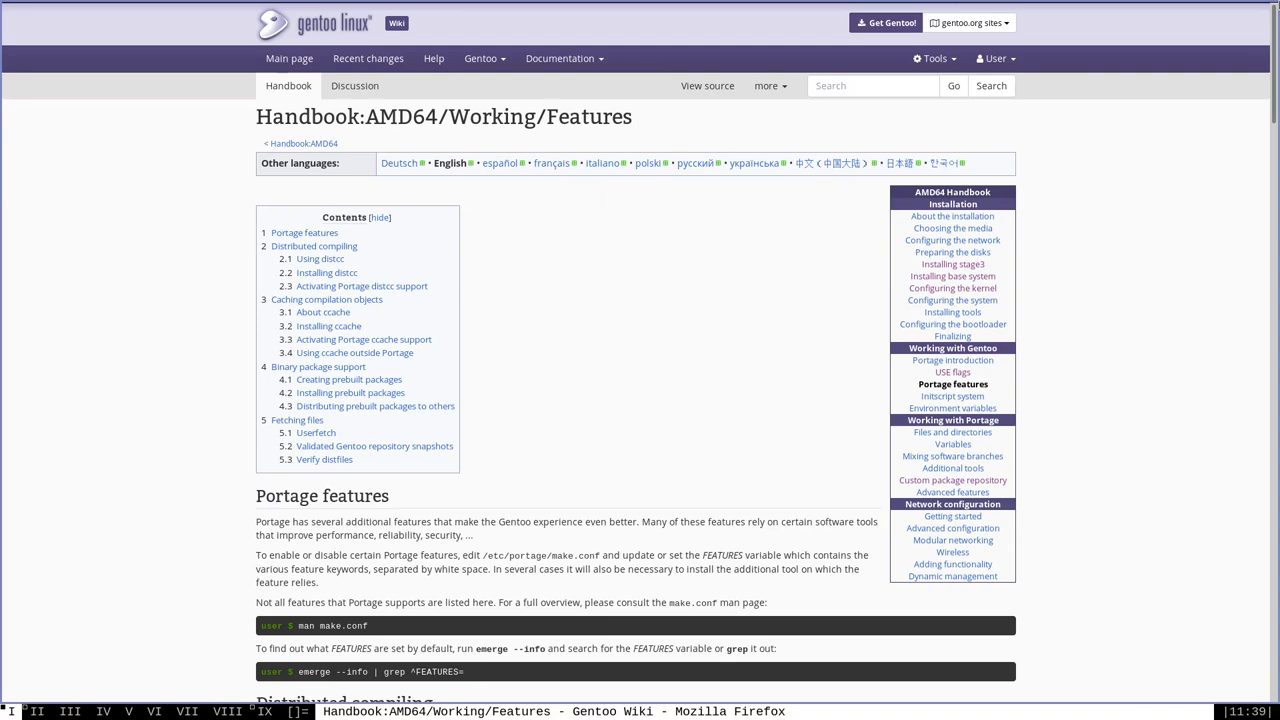
- Scroll the Handbook Features page down through the distcc sections to the ccache caching section
scroll("down", 3)
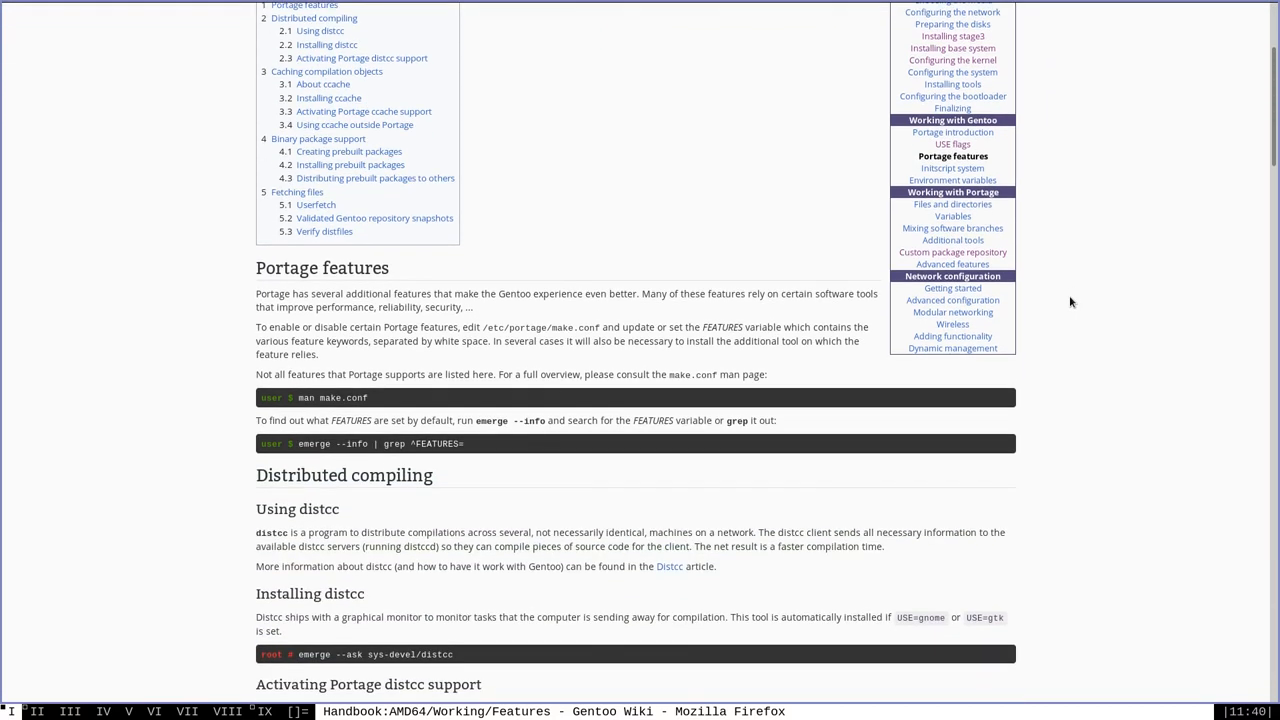
scroll("down", 3)
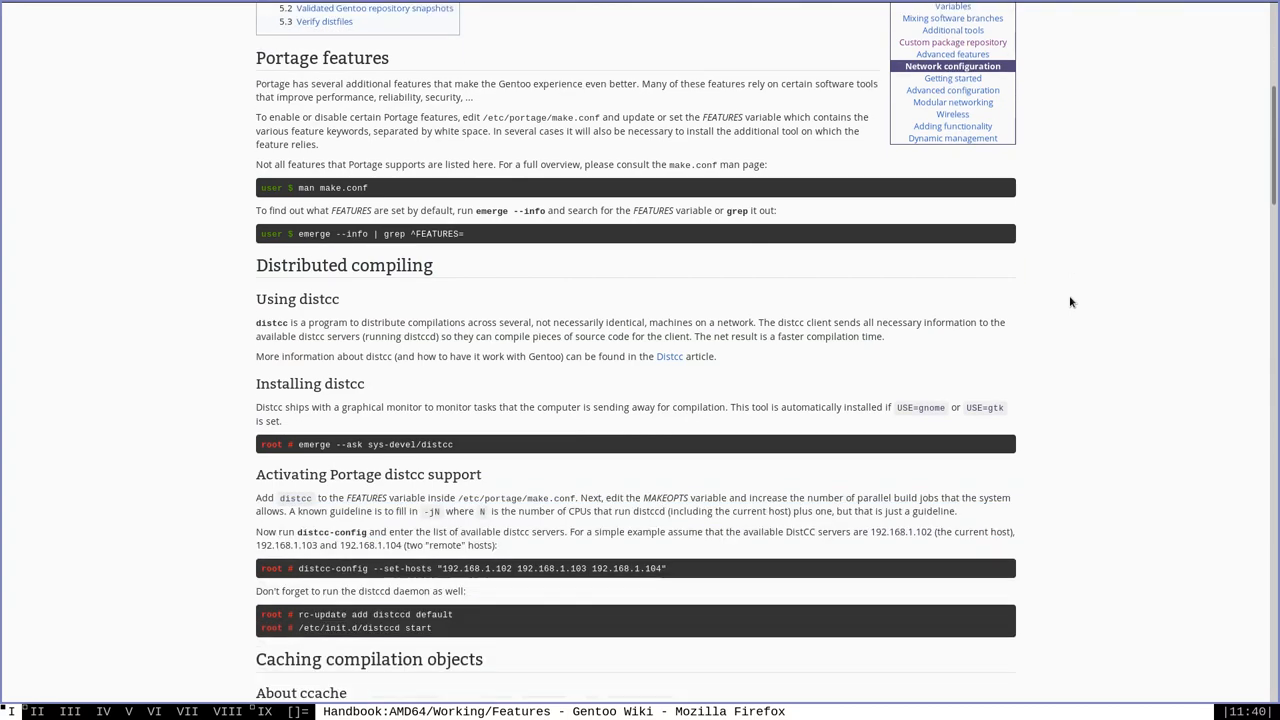
scroll("down", 3)
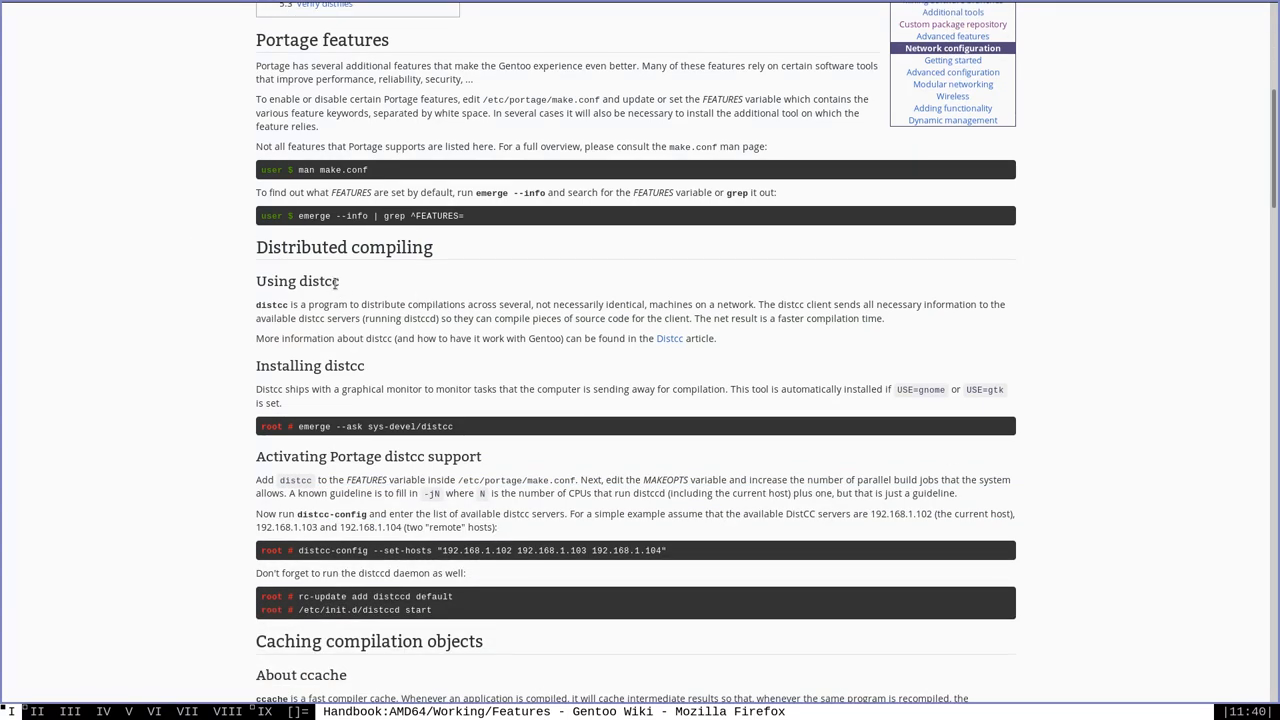
scroll("down", 3)
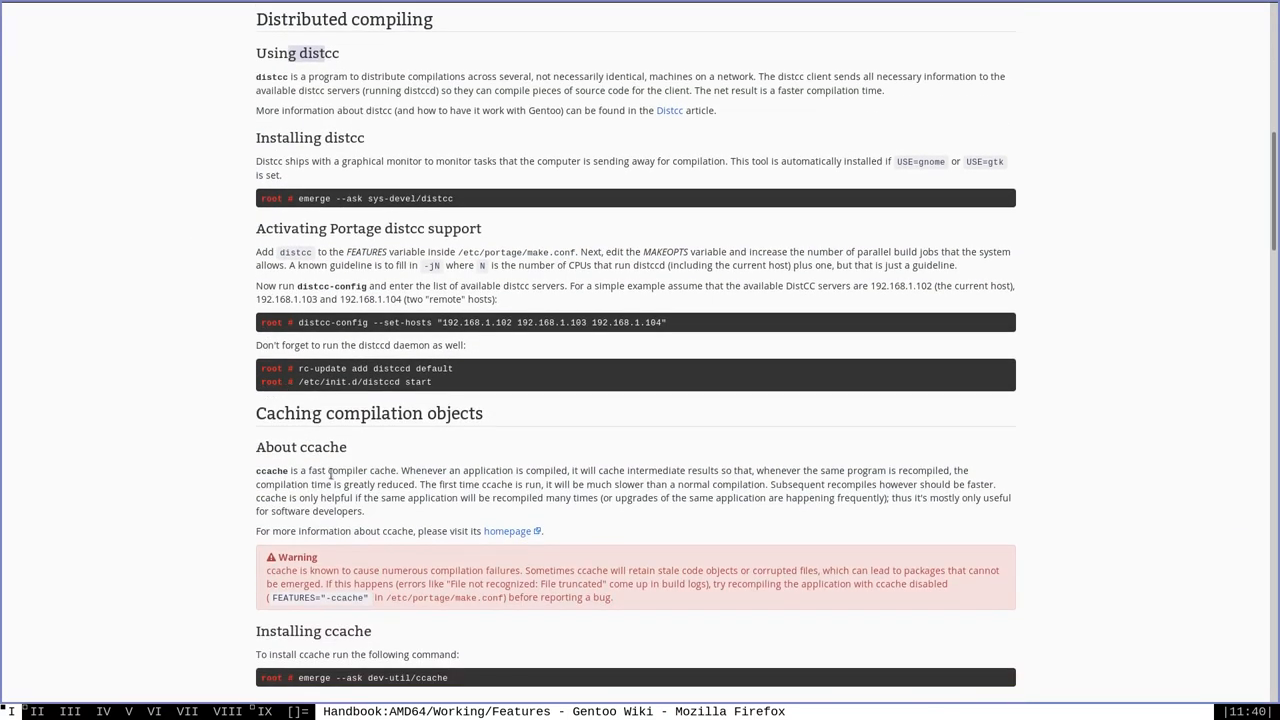
mouse_move(1228, 198)
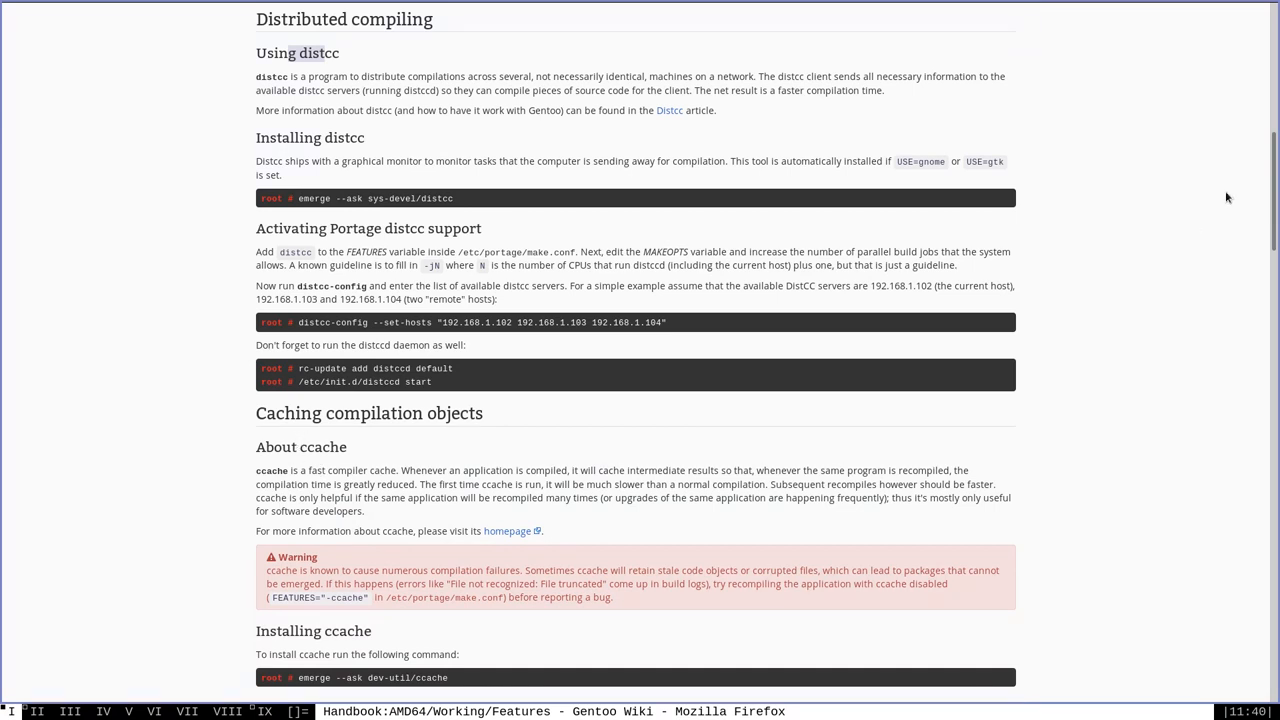